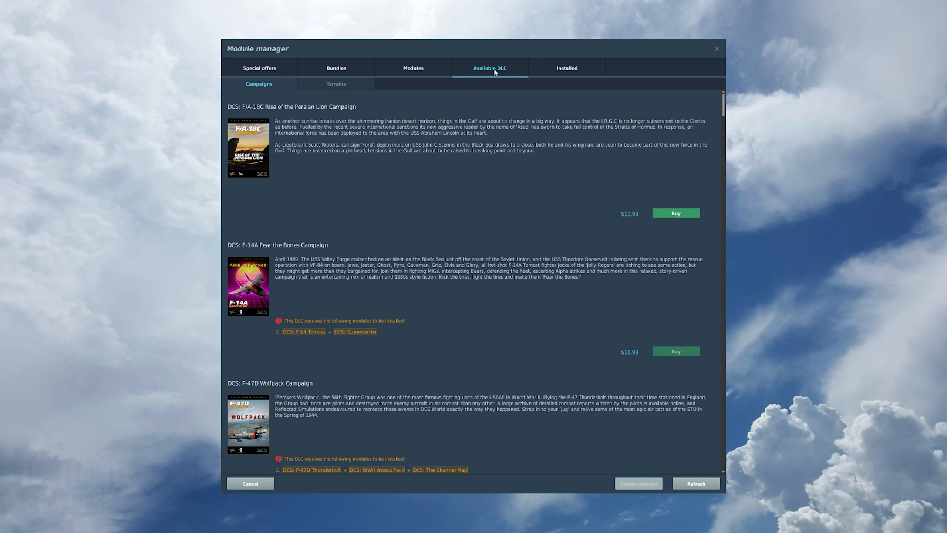
- Show the Modules list of aircraft for sale in the module manager
click(413, 68)
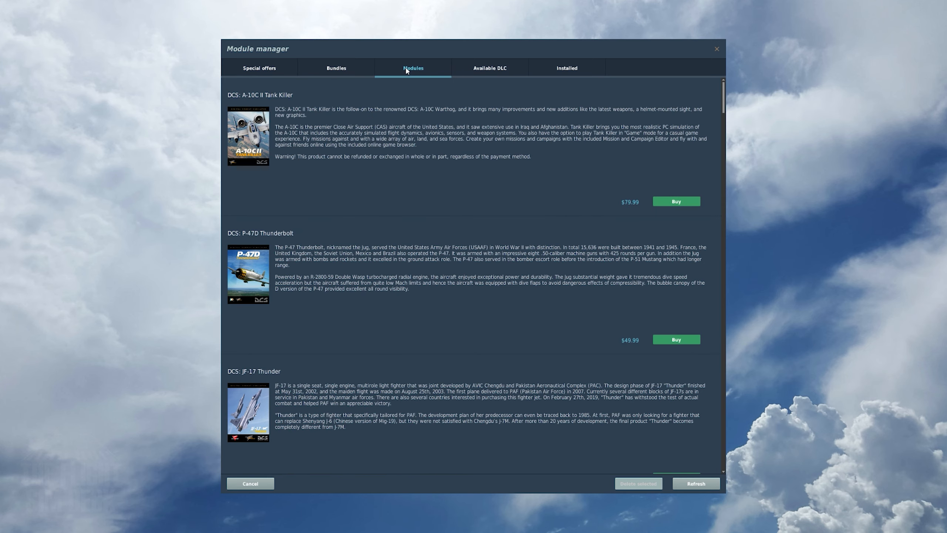
mouse_move(720, 110)
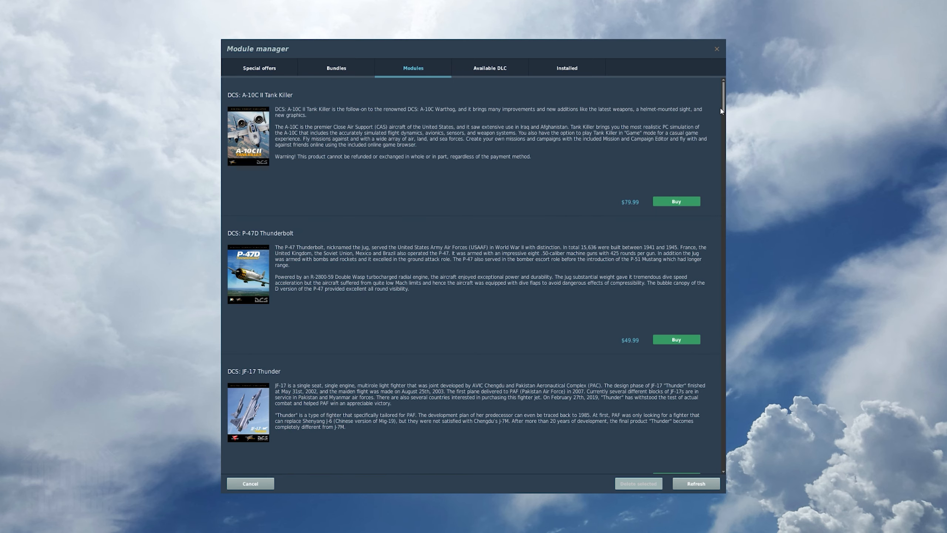
scroll(down, 3)
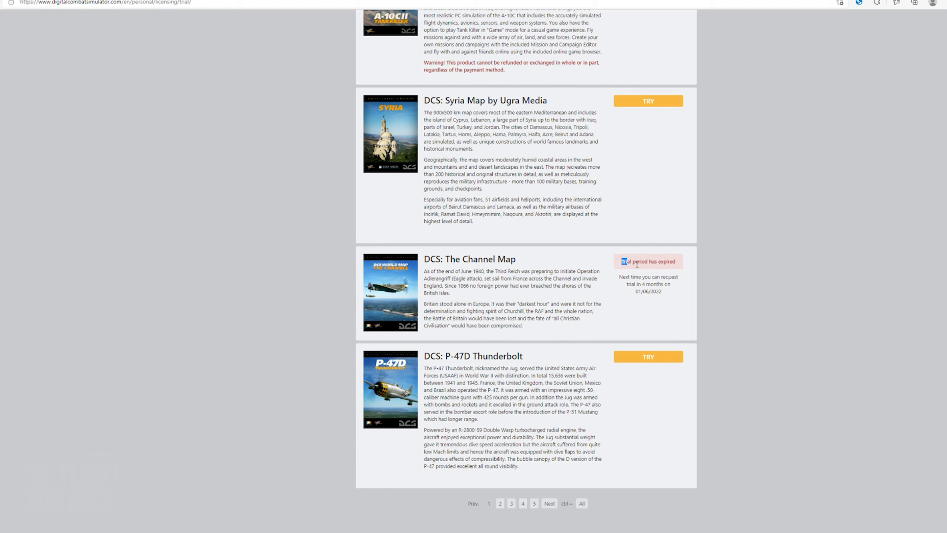
drag(623, 261, 661, 294)
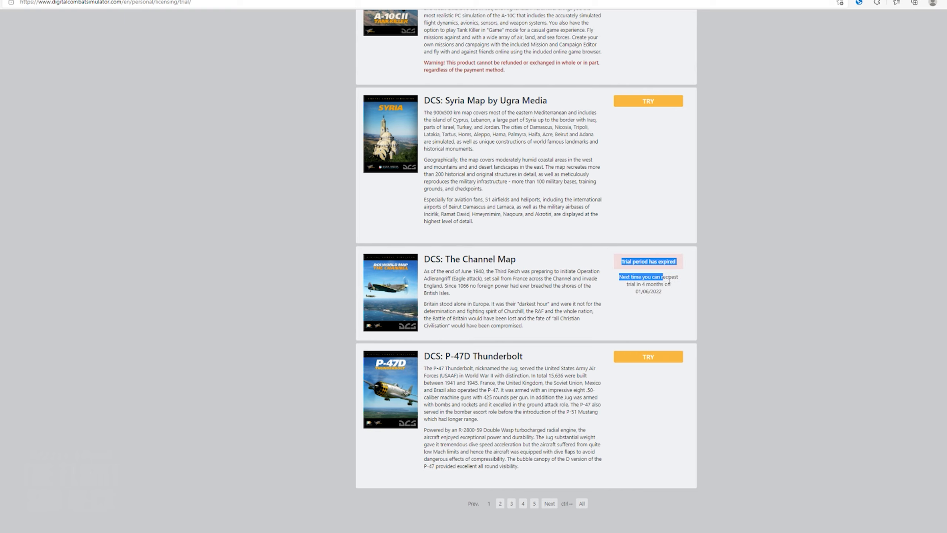
drag(623, 277, 675, 301)
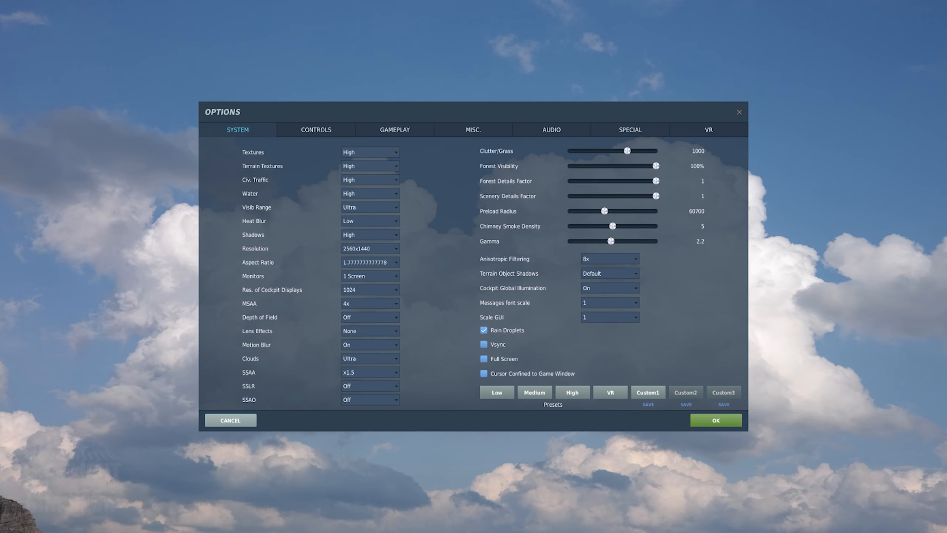
- Show the Controls bindings list for the TF-51D in Options
click(316, 130)
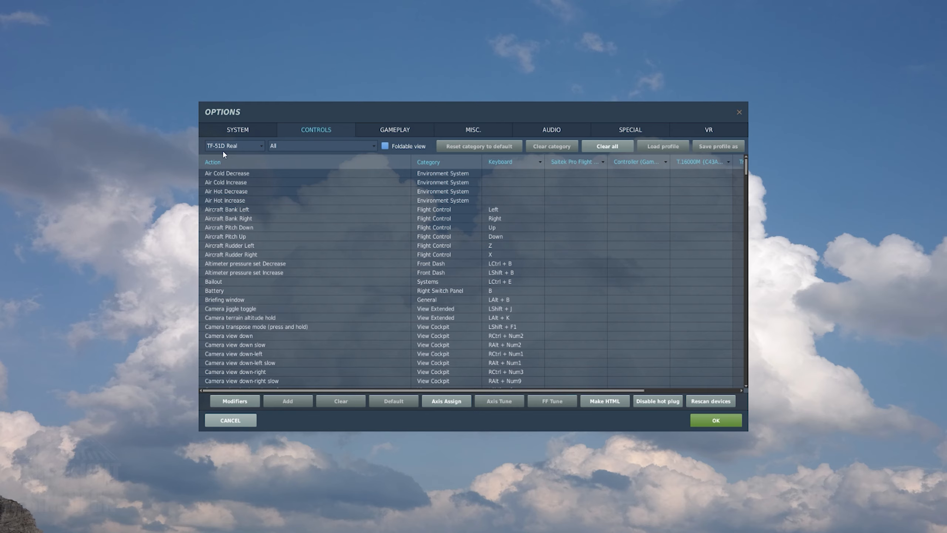
- Keep the TF-51D Real profile, filter to Axis Commands and start tuning the rudder axis
click(260, 146)
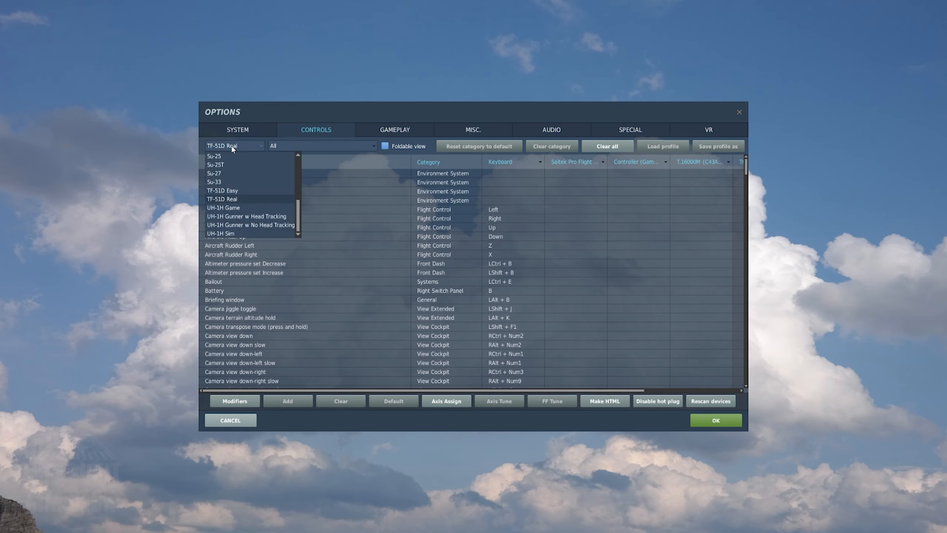
click(225, 199)
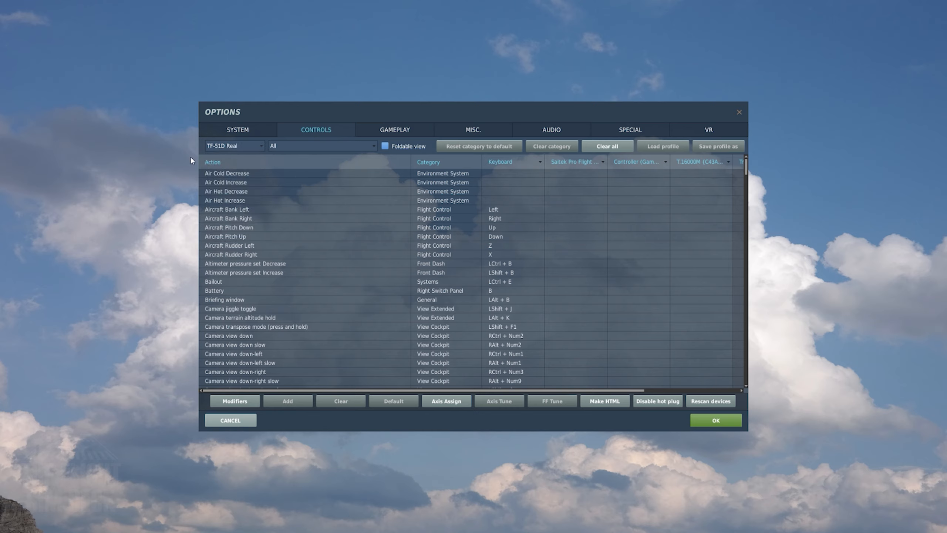
mouse_move(230, 202)
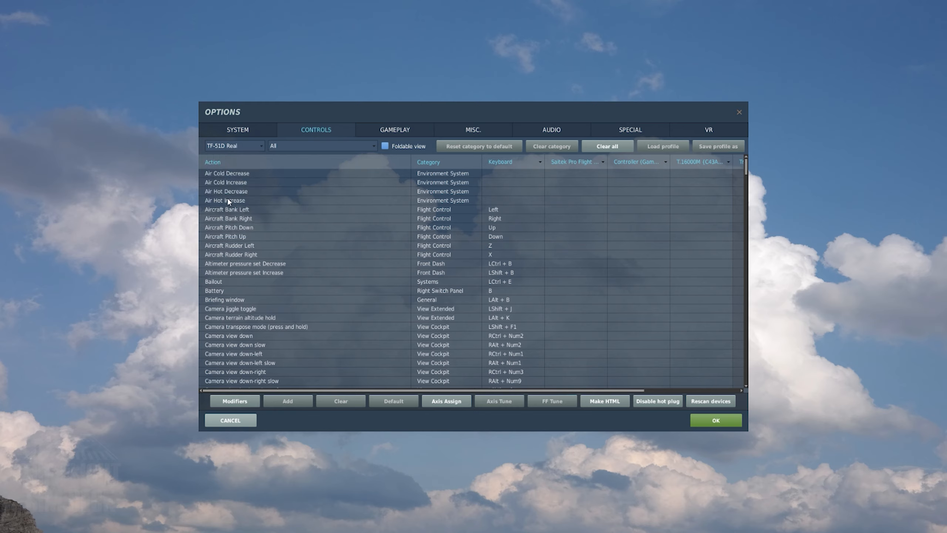
click(323, 145)
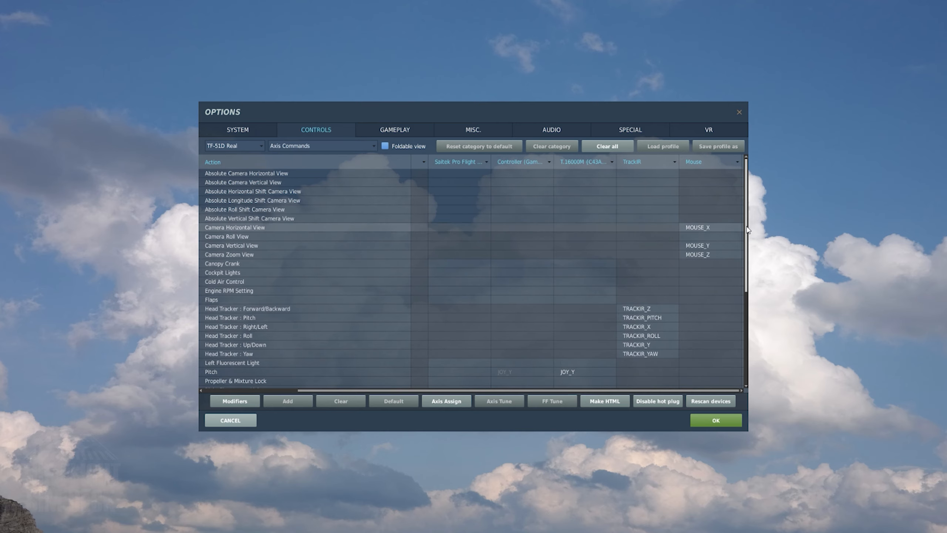
scroll(down, 3)
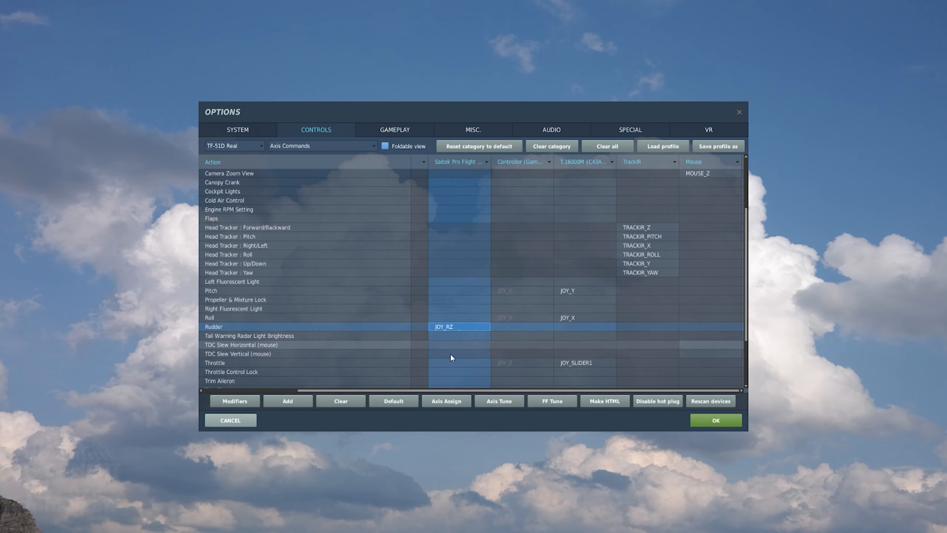
click(498, 401)
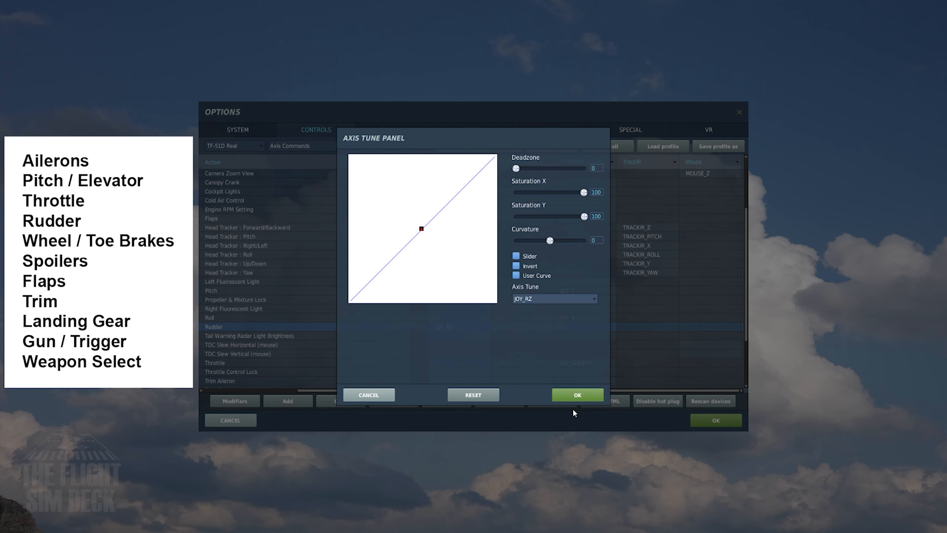
- Accept the rudder Axis Tune settings and browse further down the axis commands
click(577, 395)
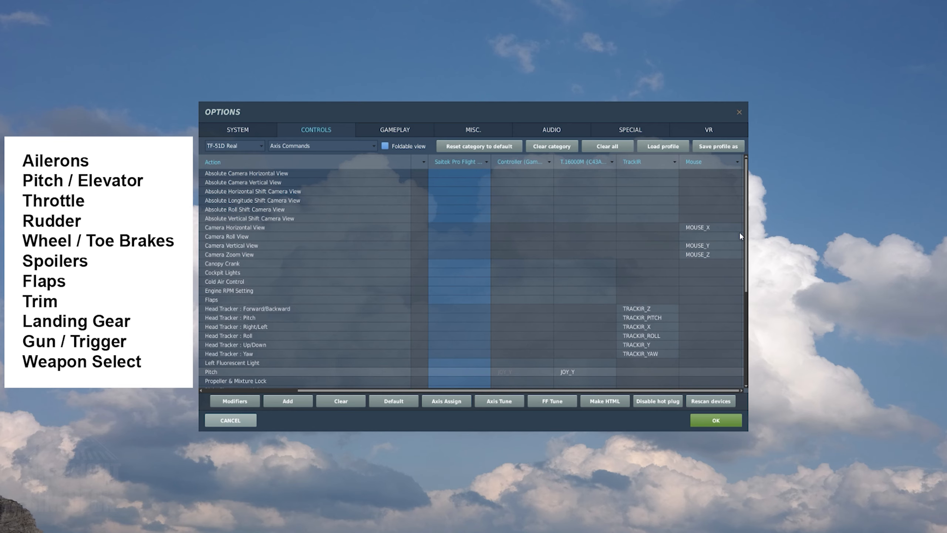
scroll(down, 3)
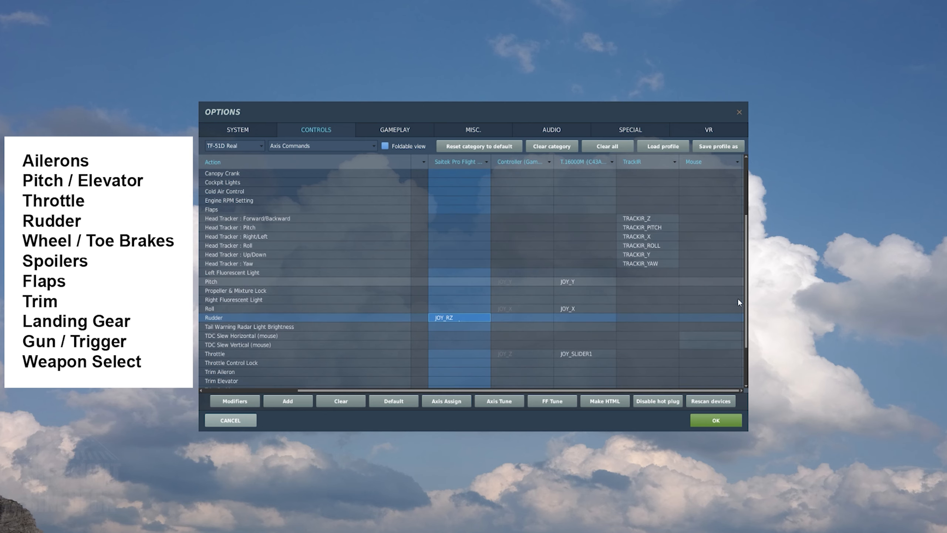
scroll(down, 3)
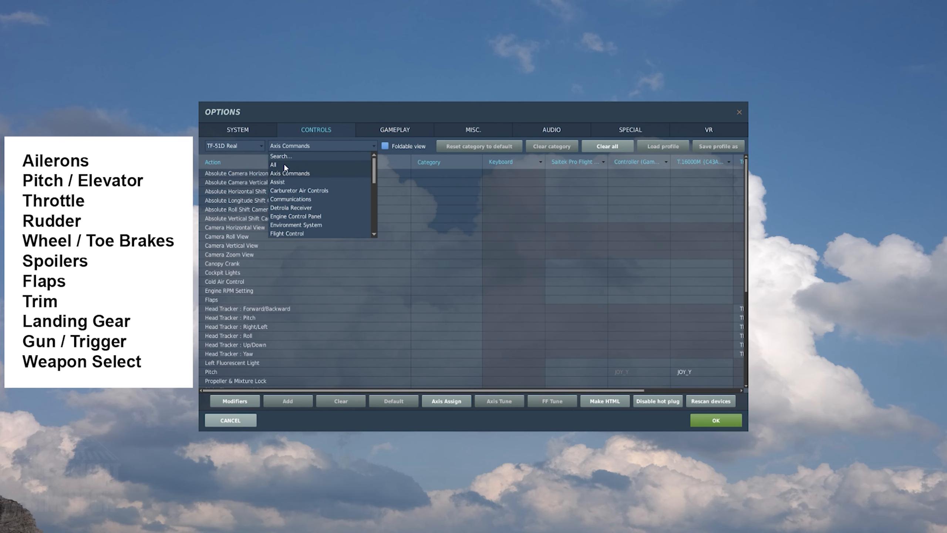
- Show bindings from the All category and browse the full TF-51D key list
click(273, 164)
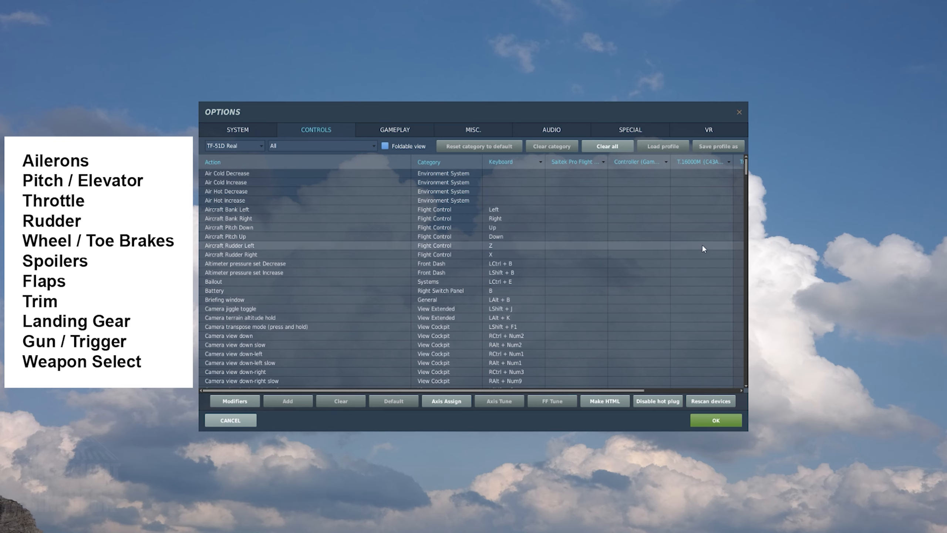
scroll(down, 3)
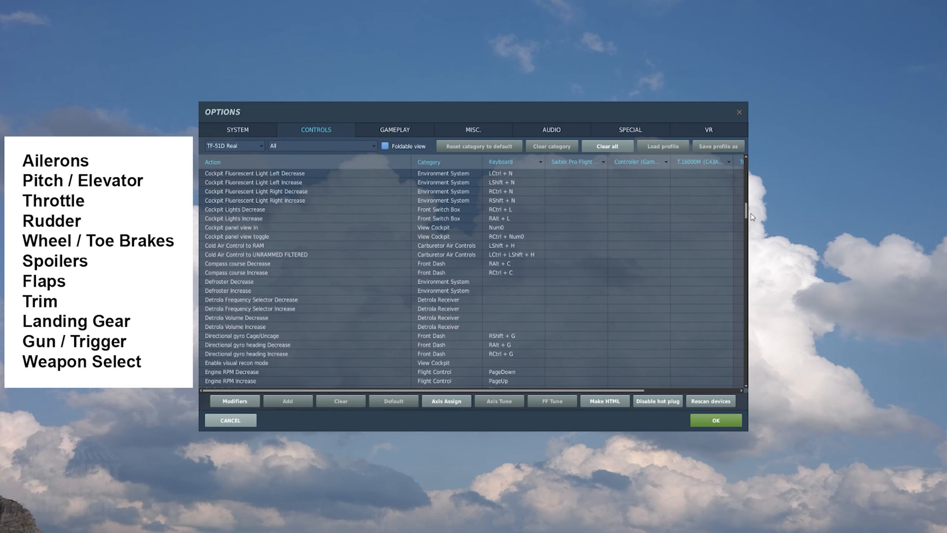
scroll(down, 3)
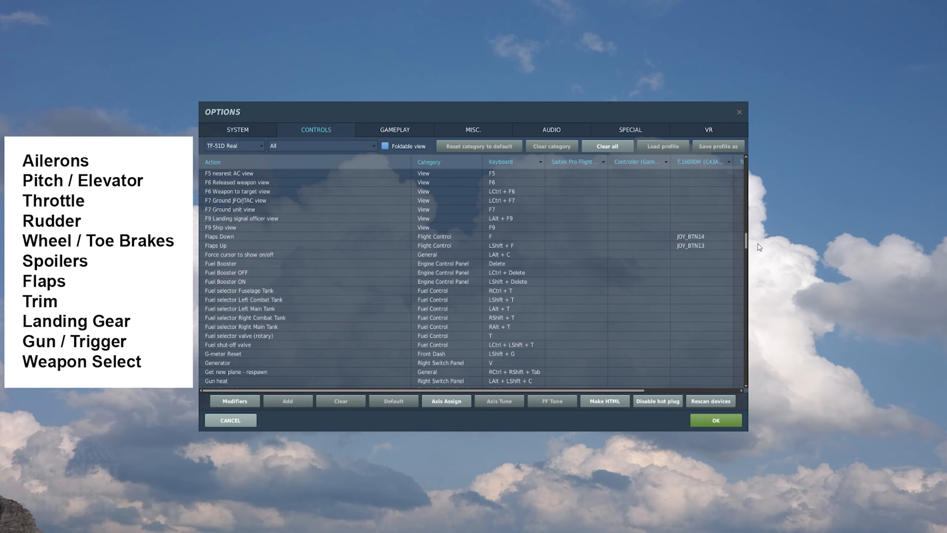
scroll(down, 3)
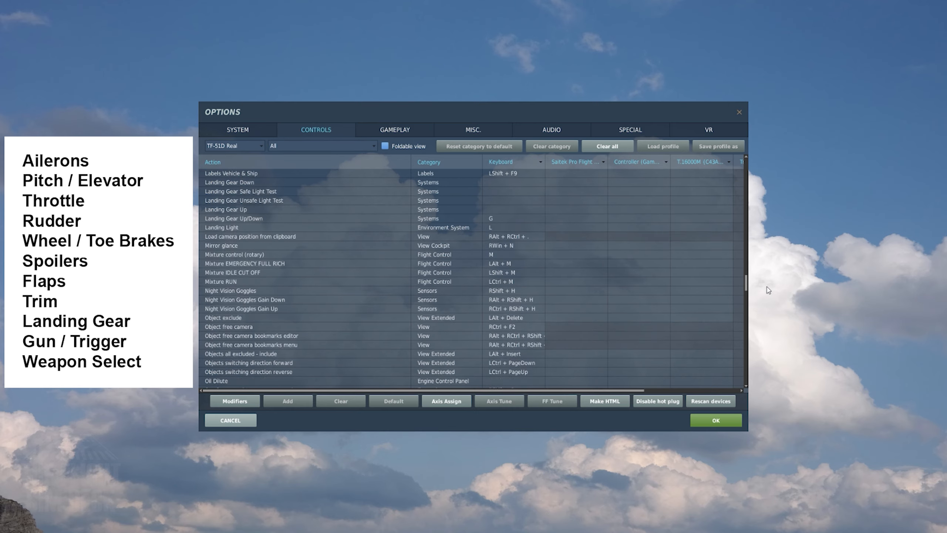
scroll(down, 3)
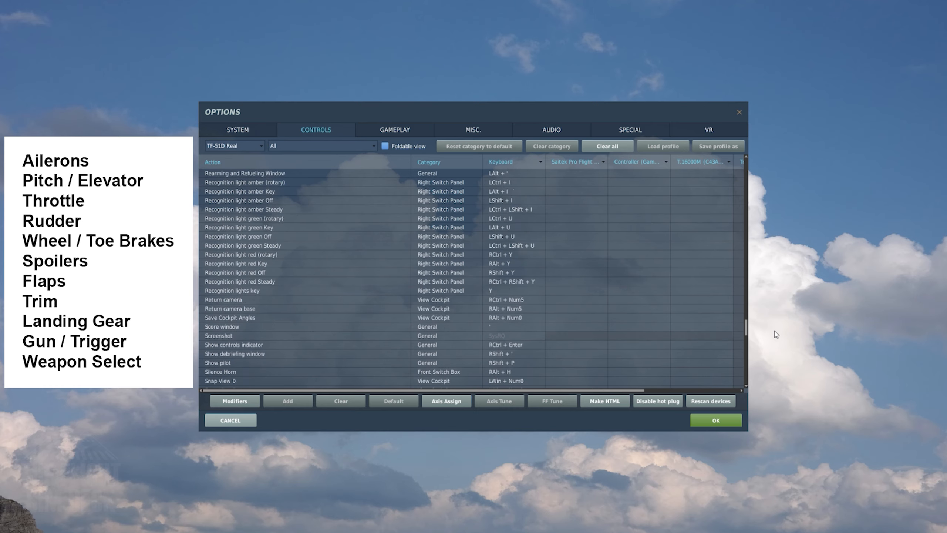
scroll(down, 3)
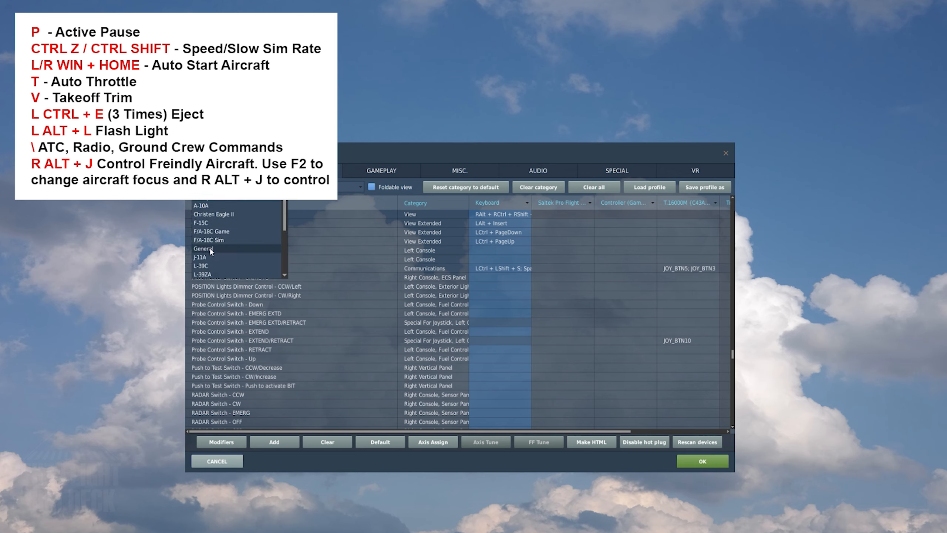
- Switch to the General profile and browse its view, camera and communication bindings
click(206, 249)
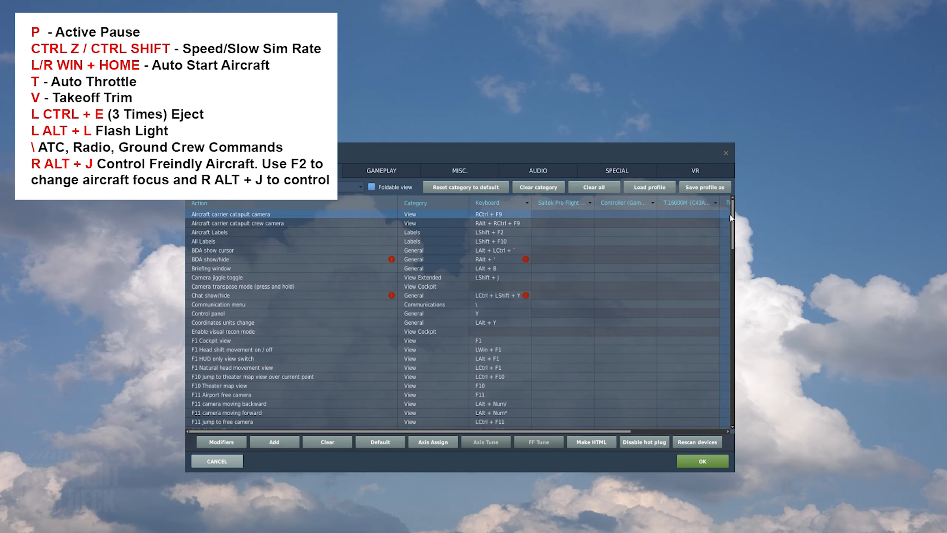
scroll(down, 3)
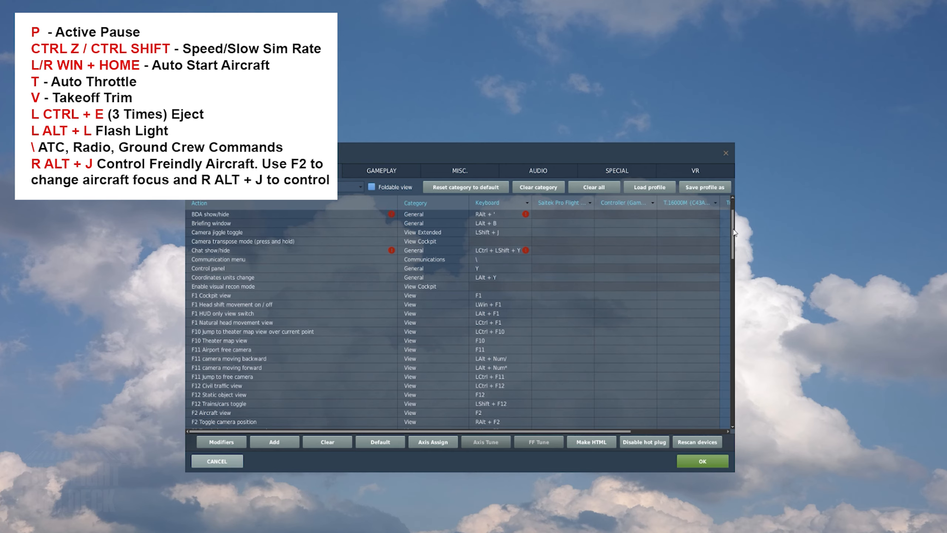
scroll(down, 3)
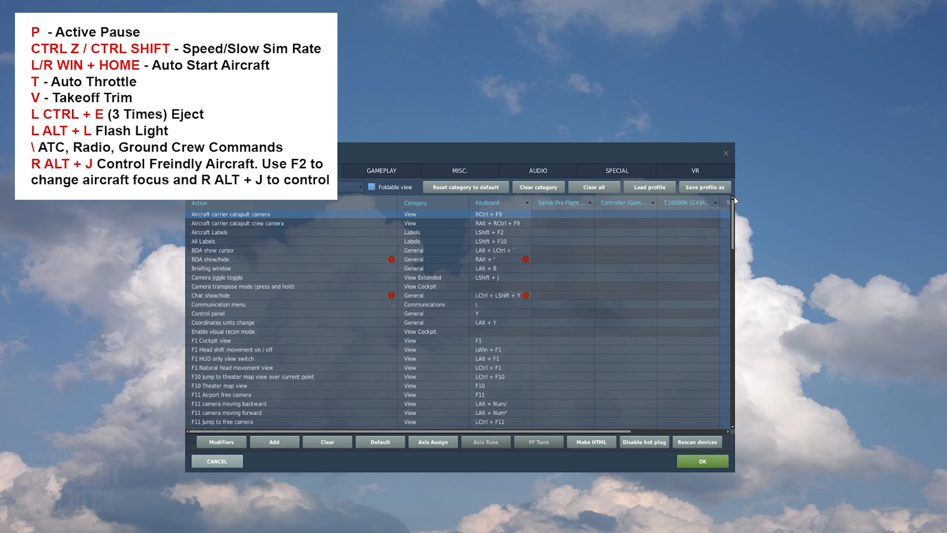
scroll(down, 3)
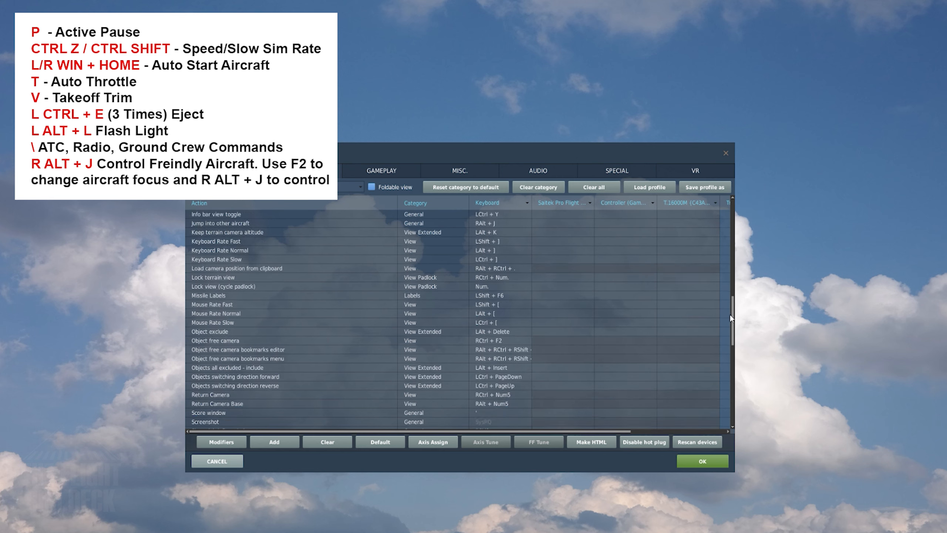
scroll(down, 3)
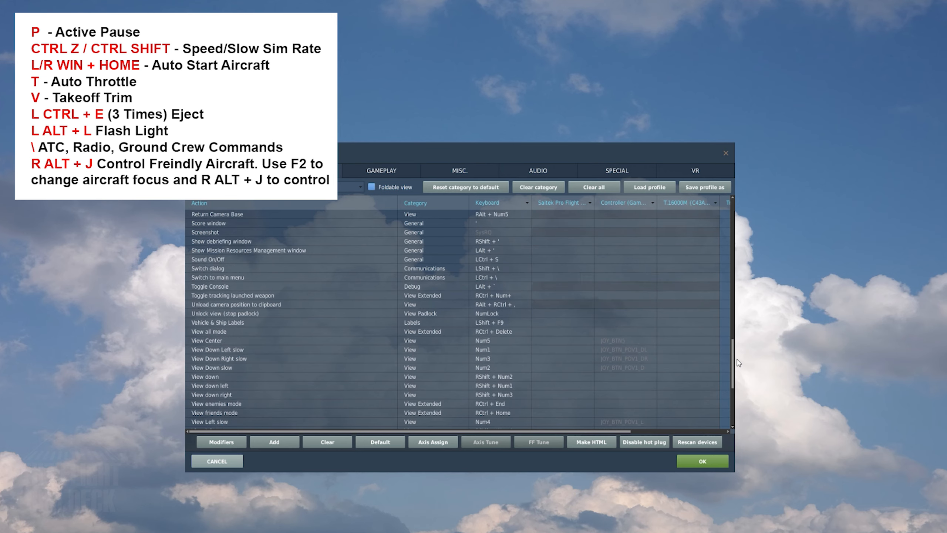
scroll(down, 3)
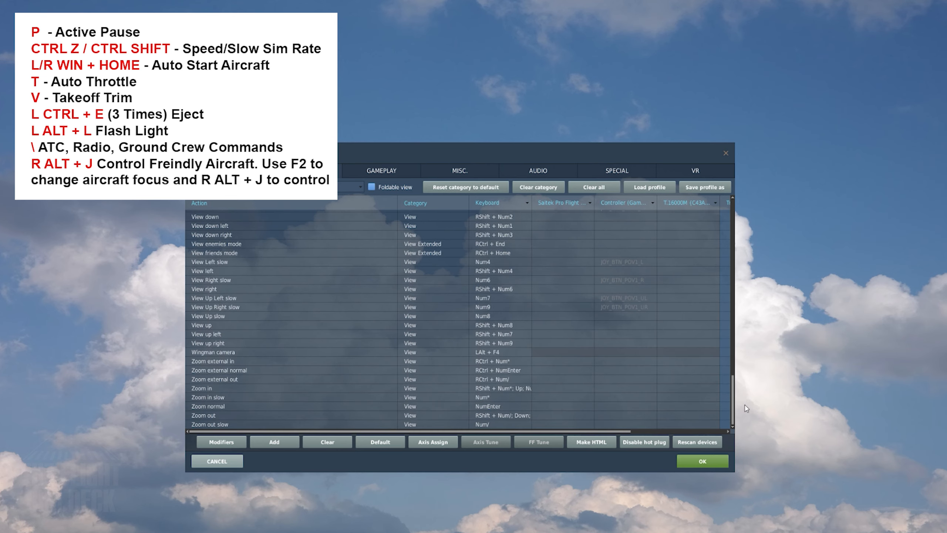
mouse_move(843, 222)
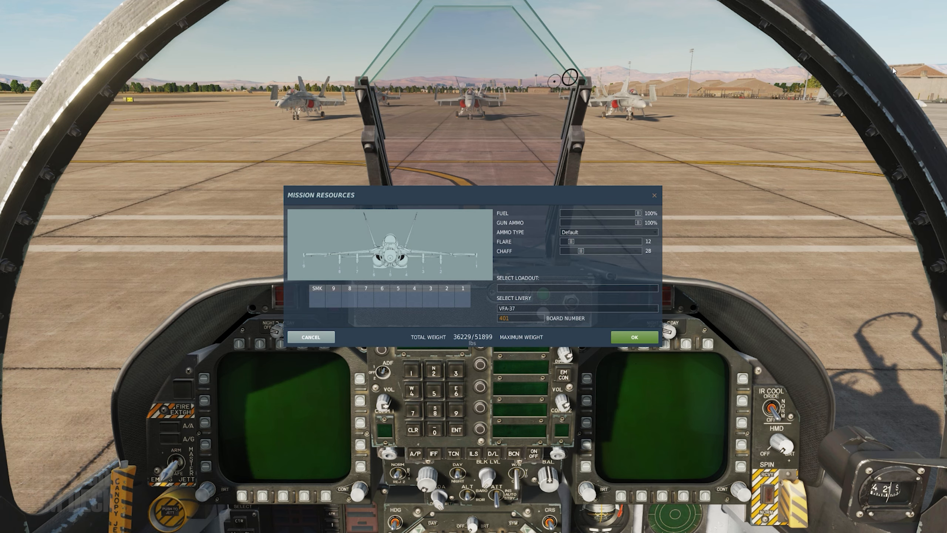
mouse_move(350, 330)
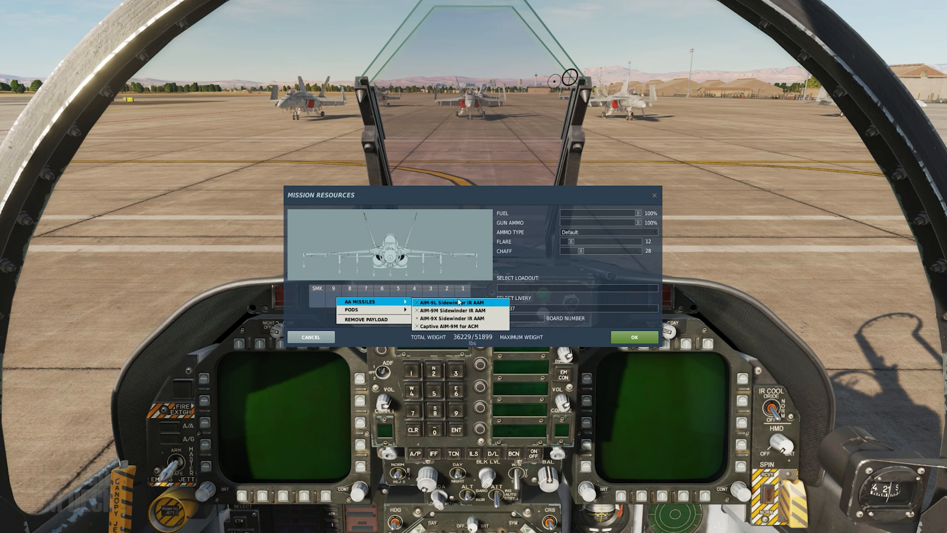
- Load an AIM-9L Sidewinder IR missile onto the F/A-18C weapon station
click(451, 301)
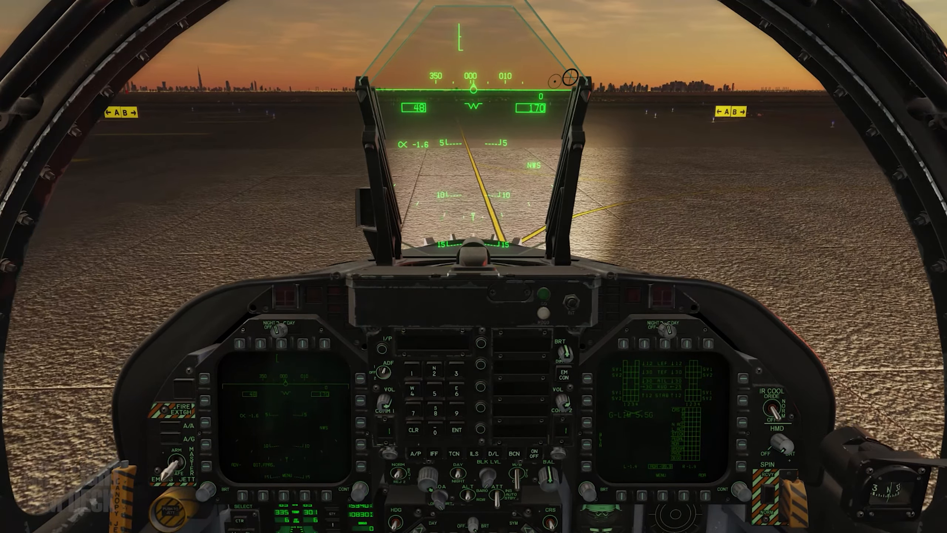
- Cycle the F9 ship views to watch the carrier from the LSO station
key(F9)
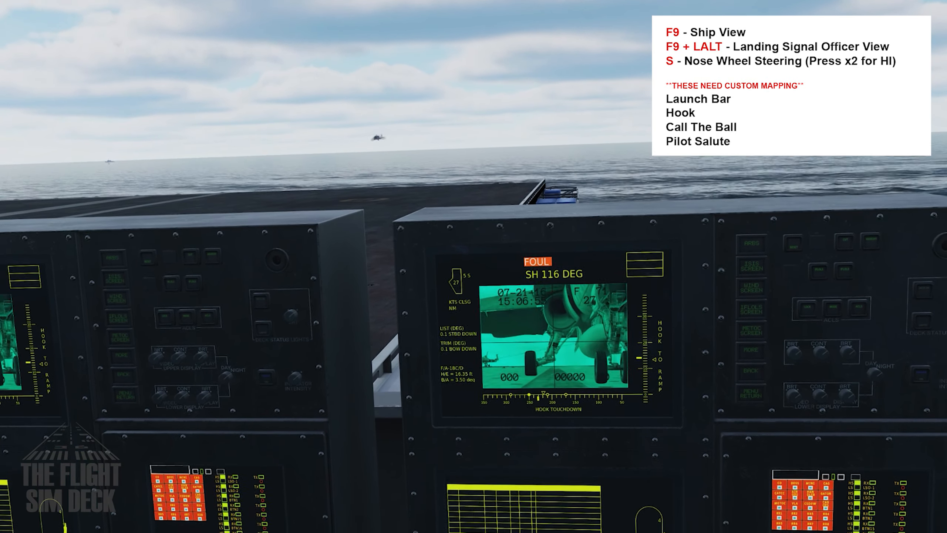
key(F9)
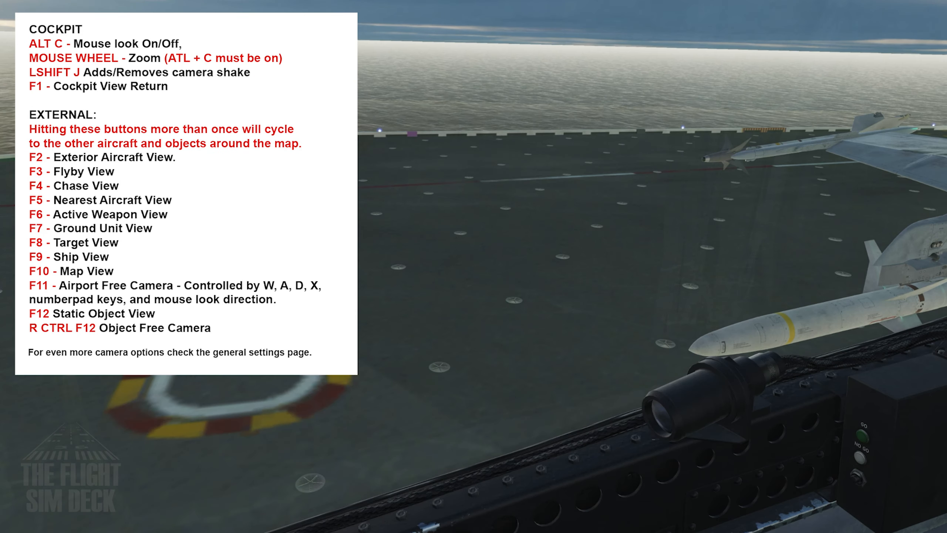
- Tour the cockpit, external aircraft, nearby ship and map views with F1, F2, F9 and F10
key(F1)
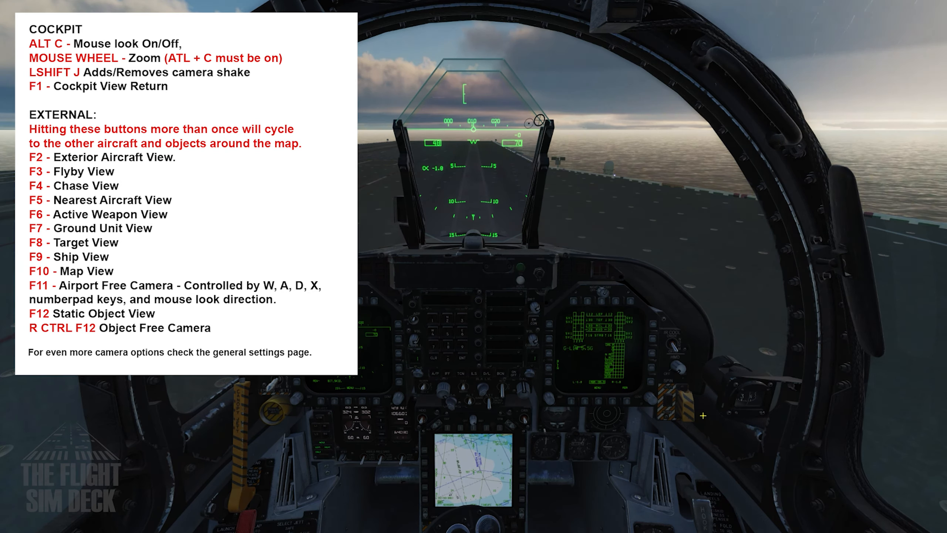
key(F2)
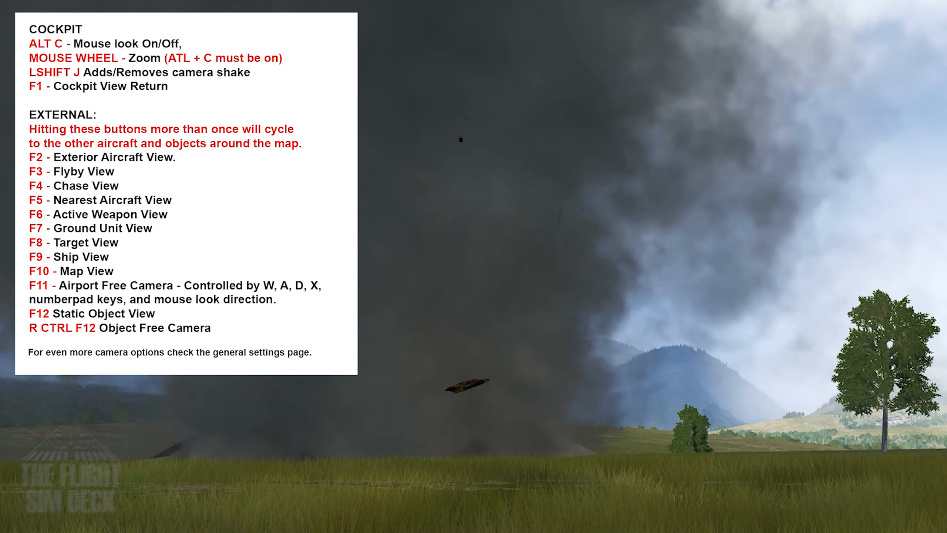
key(F9)
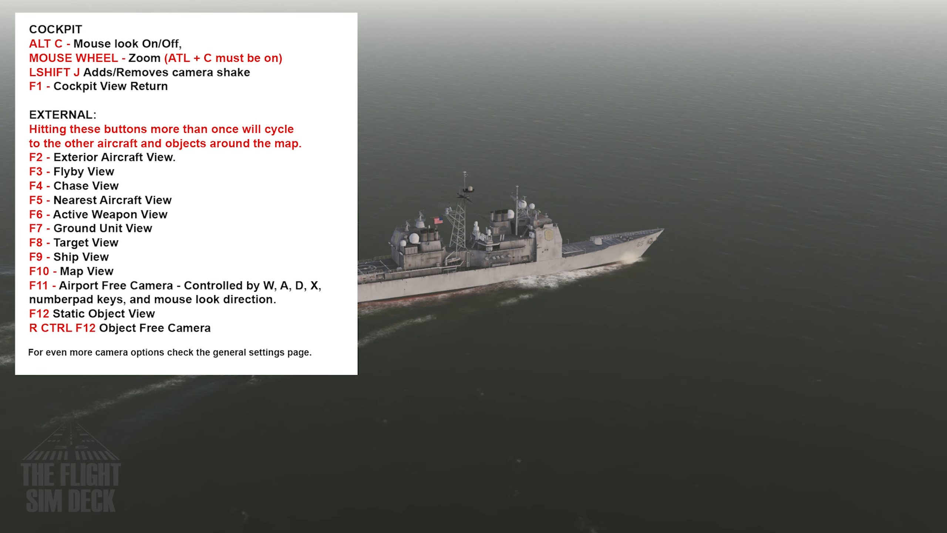
key(F10)
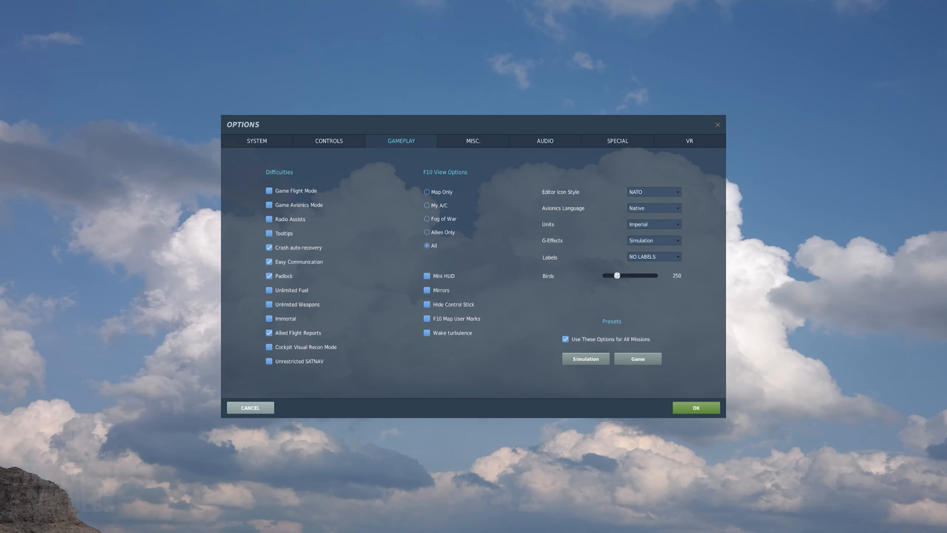
- Page through the Misc, Audio and Special settings, including the F/A-18C module's
click(473, 140)
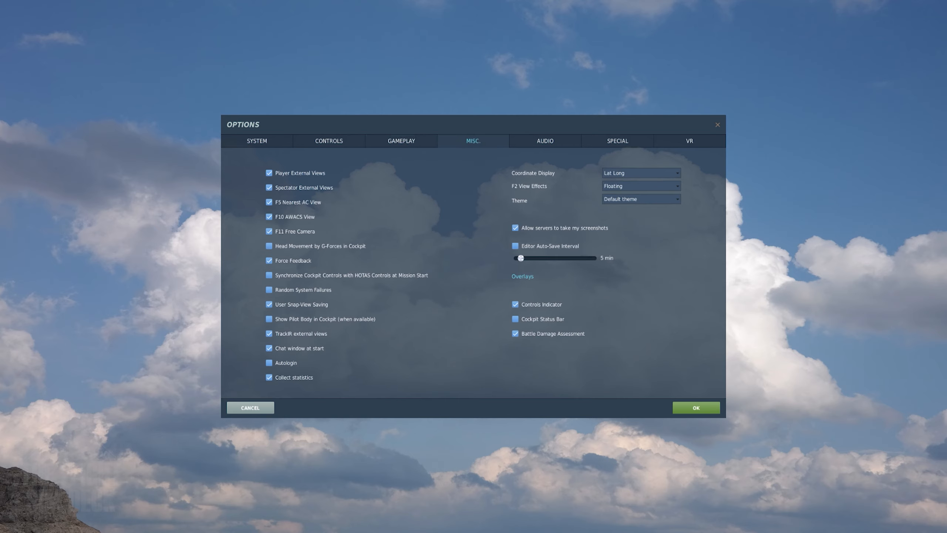
click(544, 141)
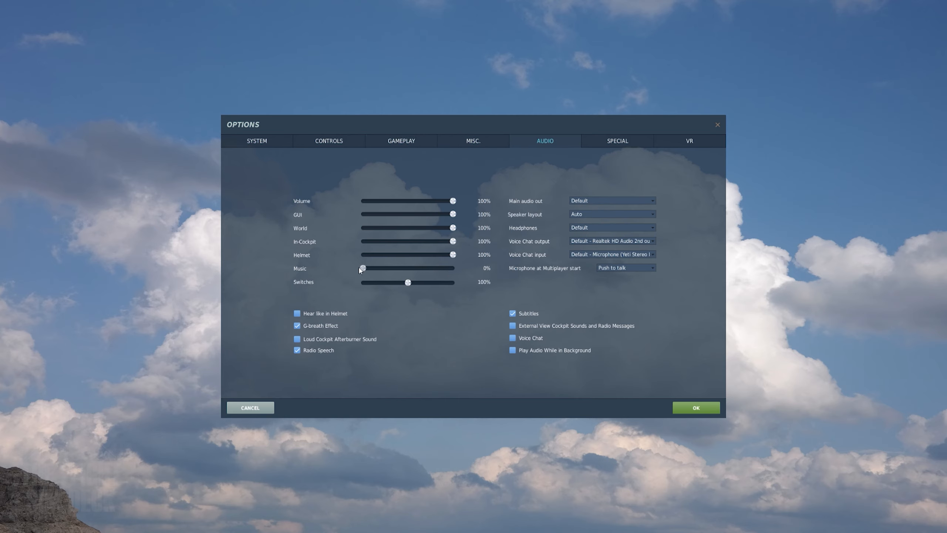
click(617, 140)
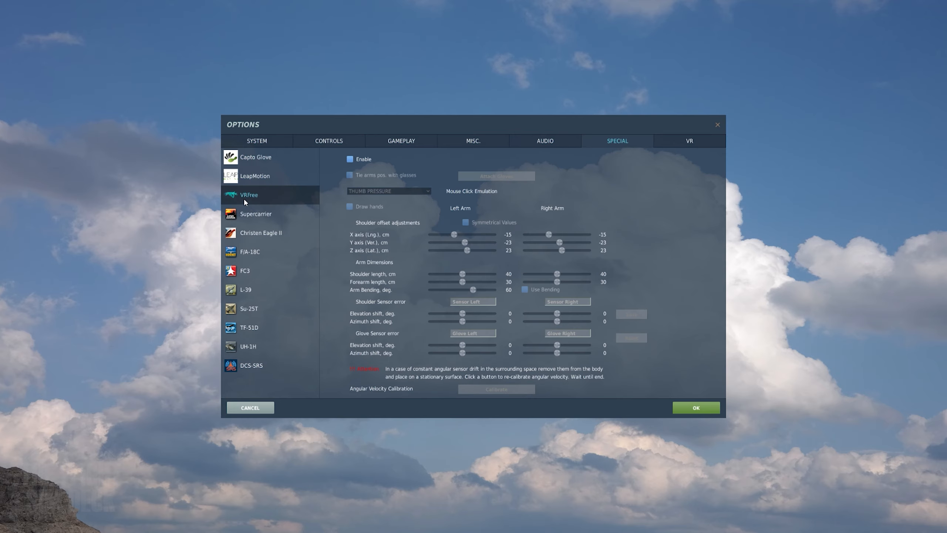
click(250, 252)
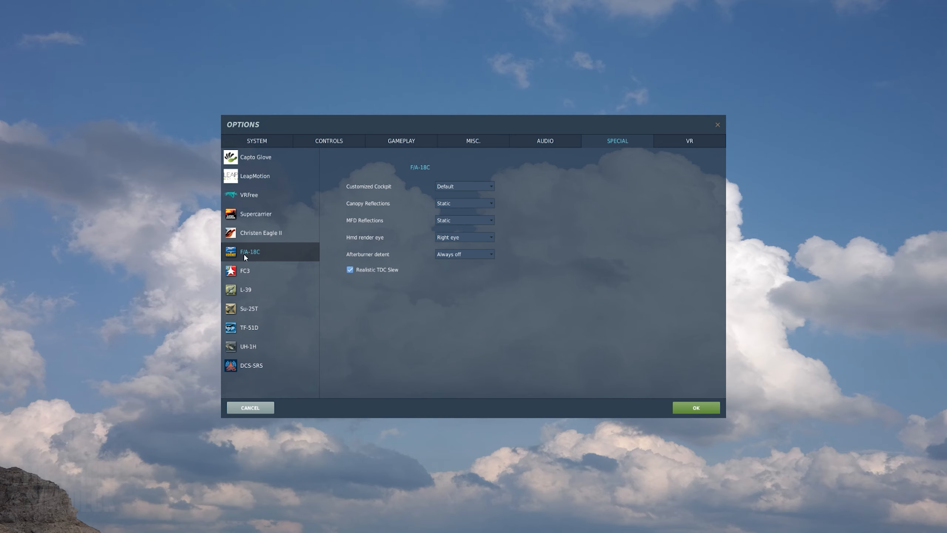
click(690, 141)
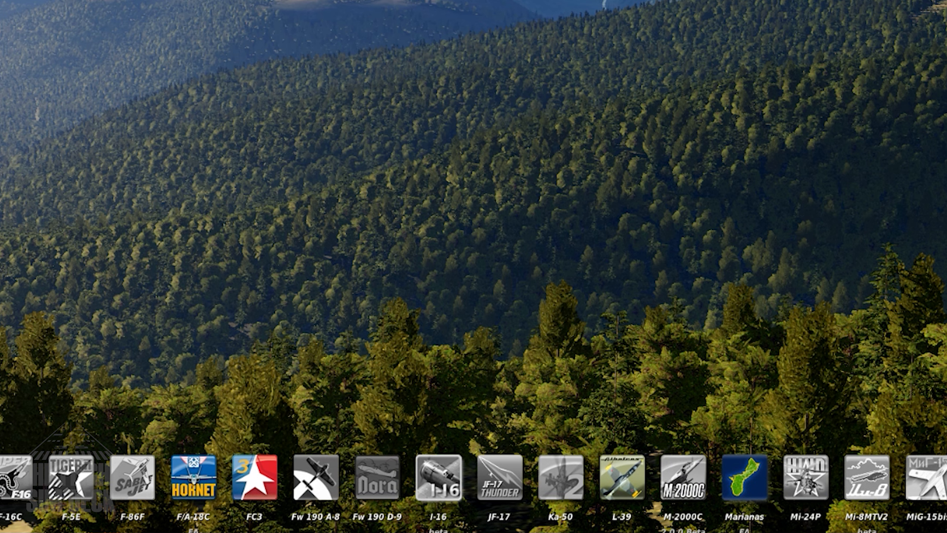
- Browse Instant Action missions across Flaming Cliffs modules and the Nevada and Persian Gulf maps
scroll(right, 3)
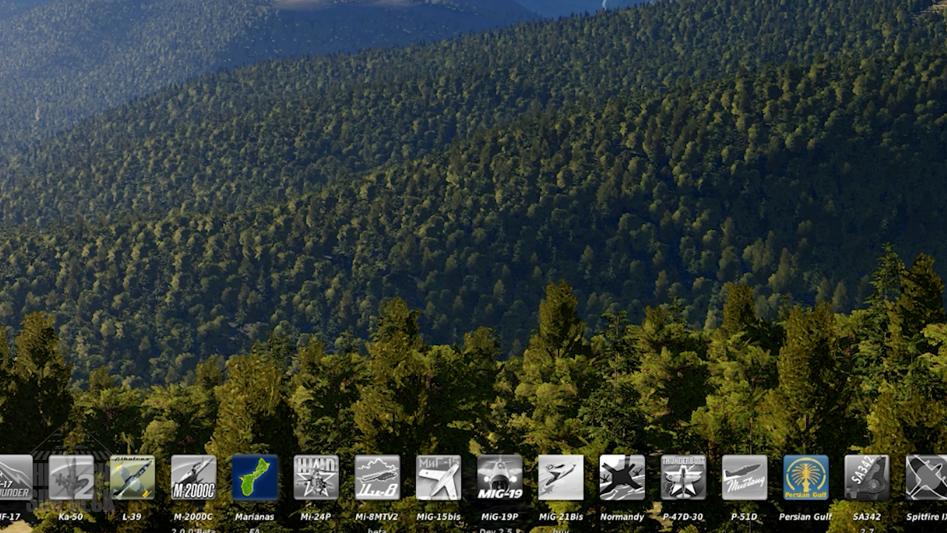
scroll(right, 3)
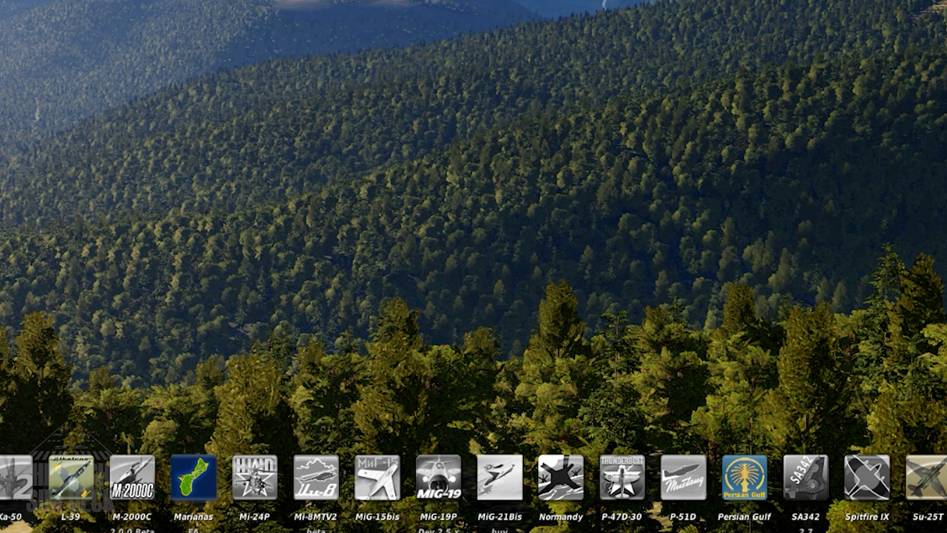
scroll(left, 3)
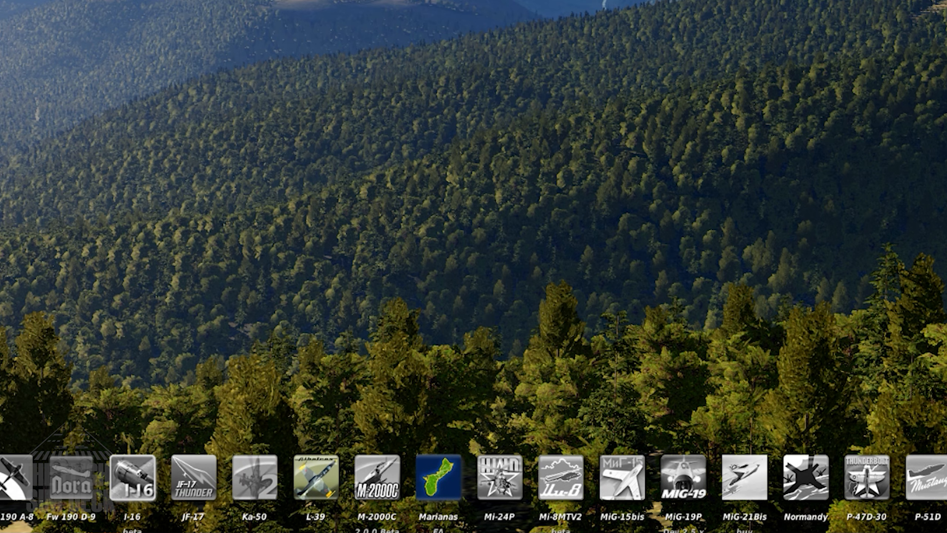
click(889, 188)
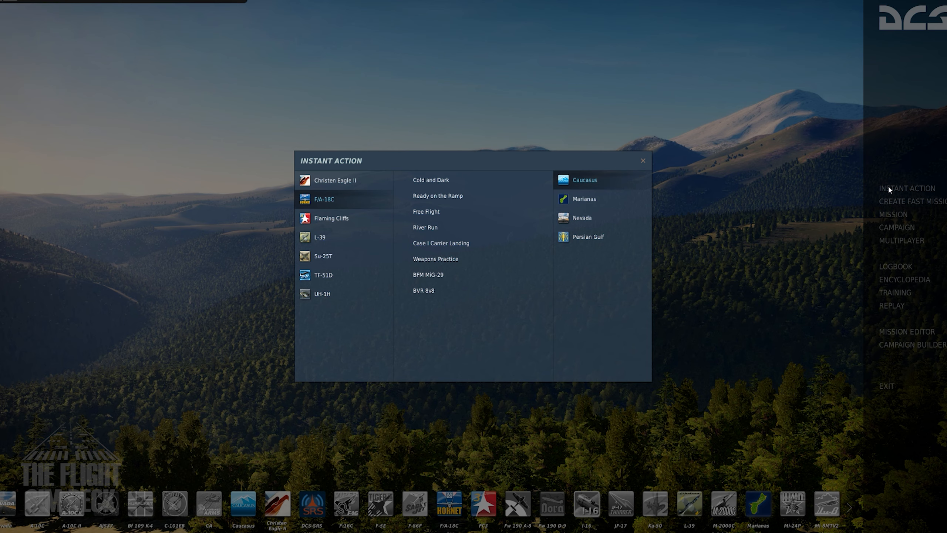
mouse_move(655, 203)
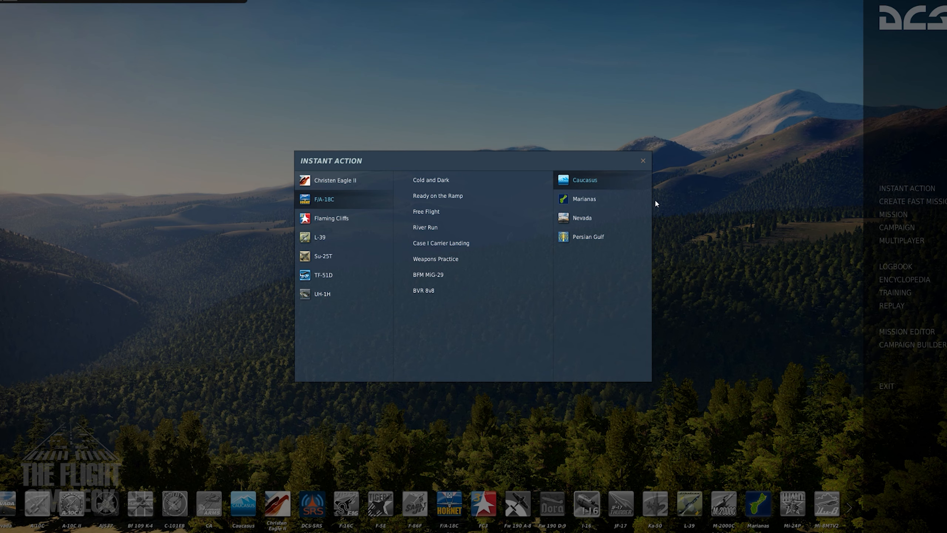
click(333, 218)
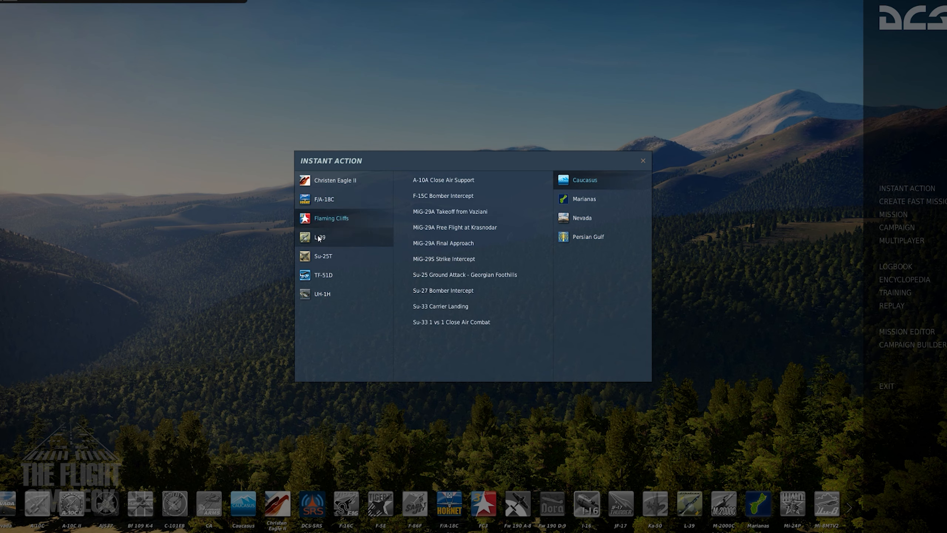
click(581, 218)
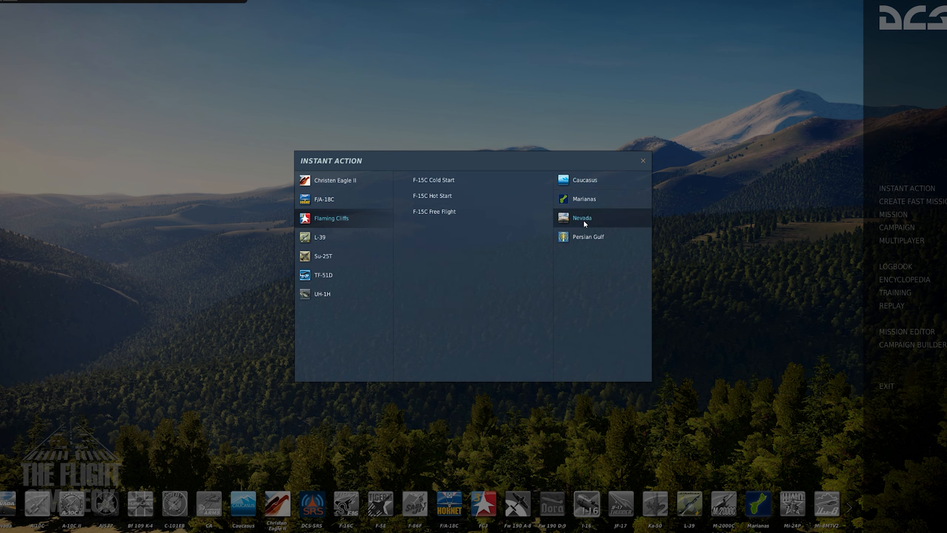
click(588, 236)
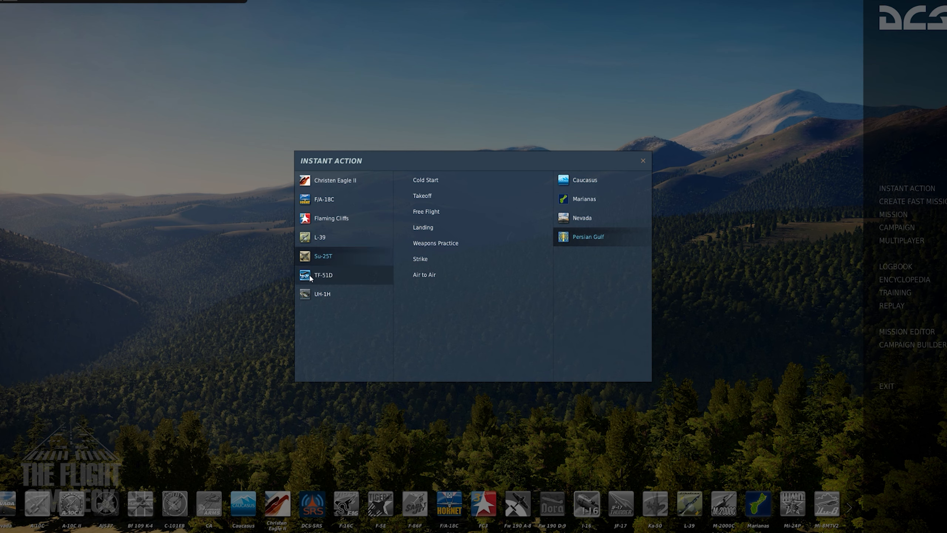
- Launch the TF-51D Cold Start instant mission so its briefing appears
click(324, 274)
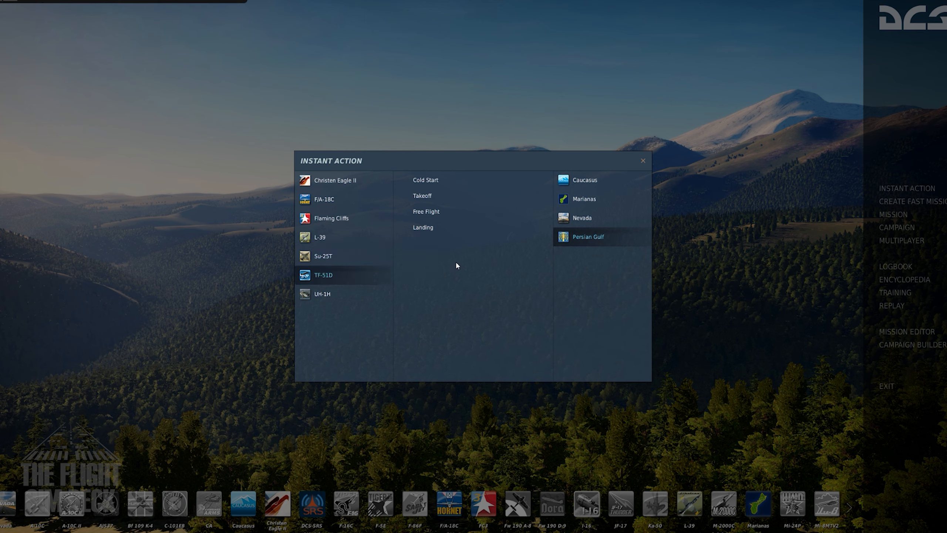
click(585, 180)
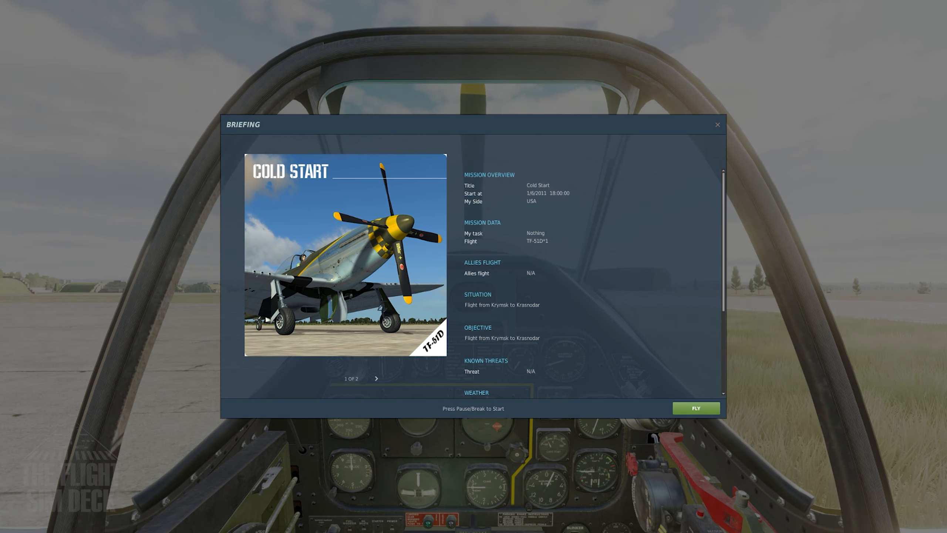
- Start flying from the briefing and bring up the FaceTrackNoIR head-tracking window
click(696, 409)
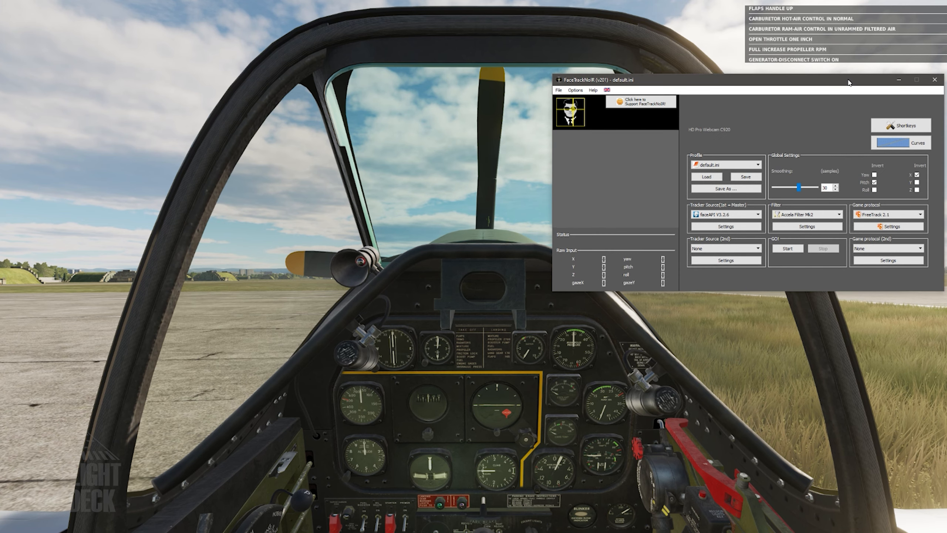
click(924, 80)
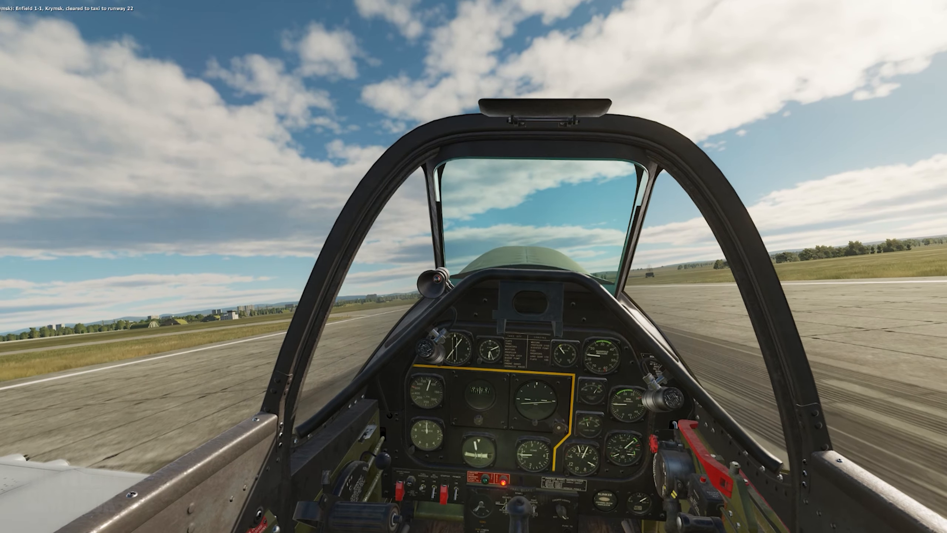
- Switch to the F2 external view of the TF-51D during the takeoff roll
key(F2)
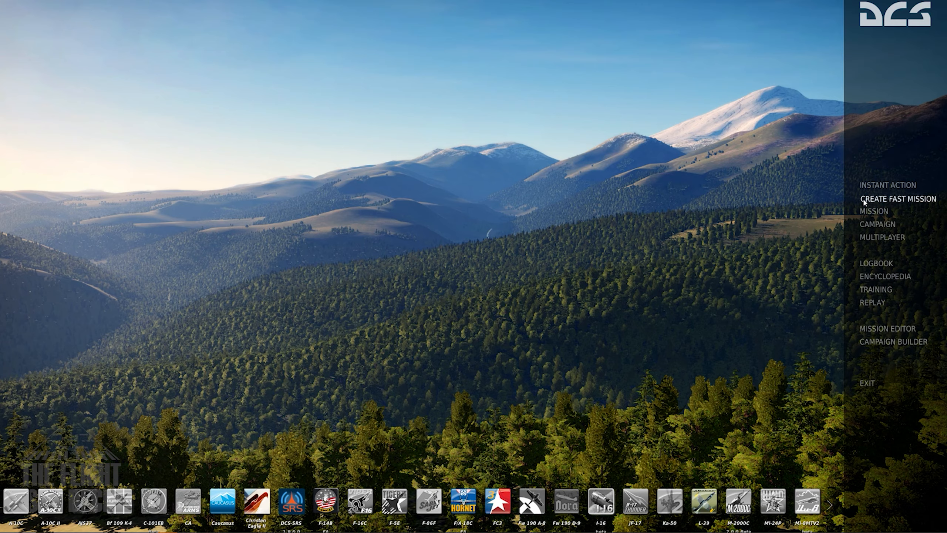
- Visit the fast mission generator, saved missions and Flaming Cliffs campaigns, then leave the campaign browser
click(898, 198)
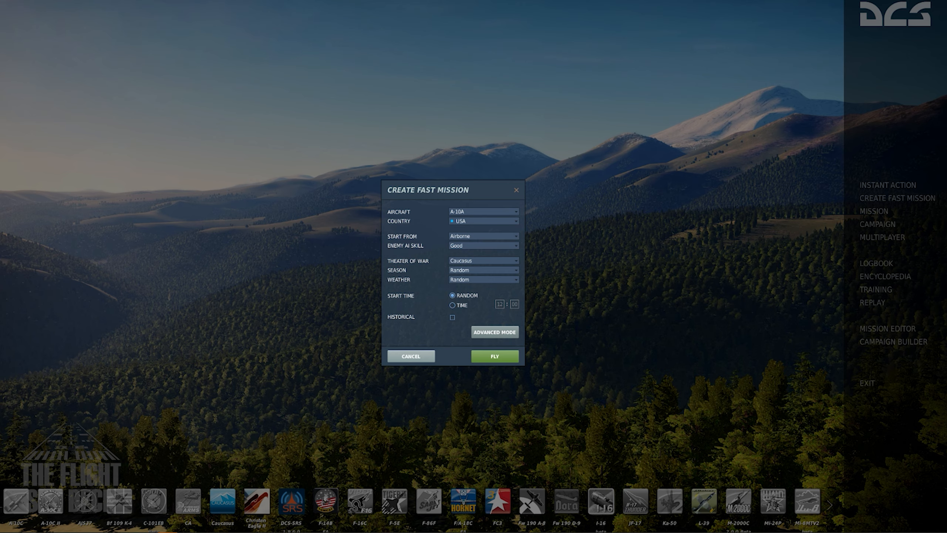
click(878, 210)
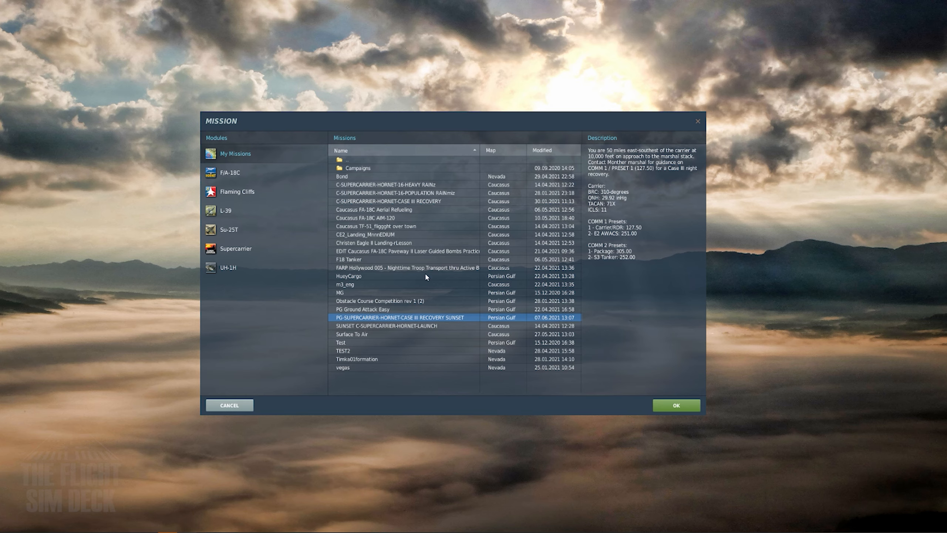
mouse_move(123, 316)
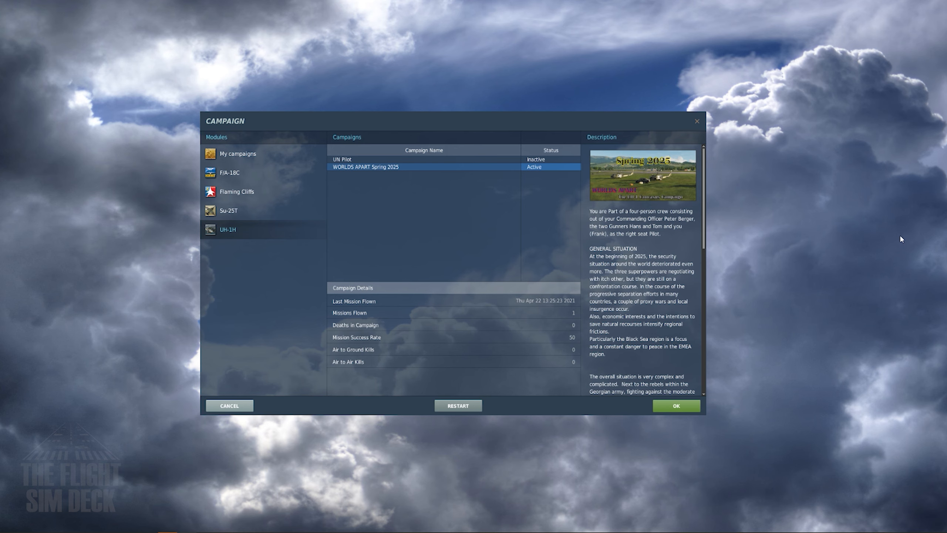
click(235, 191)
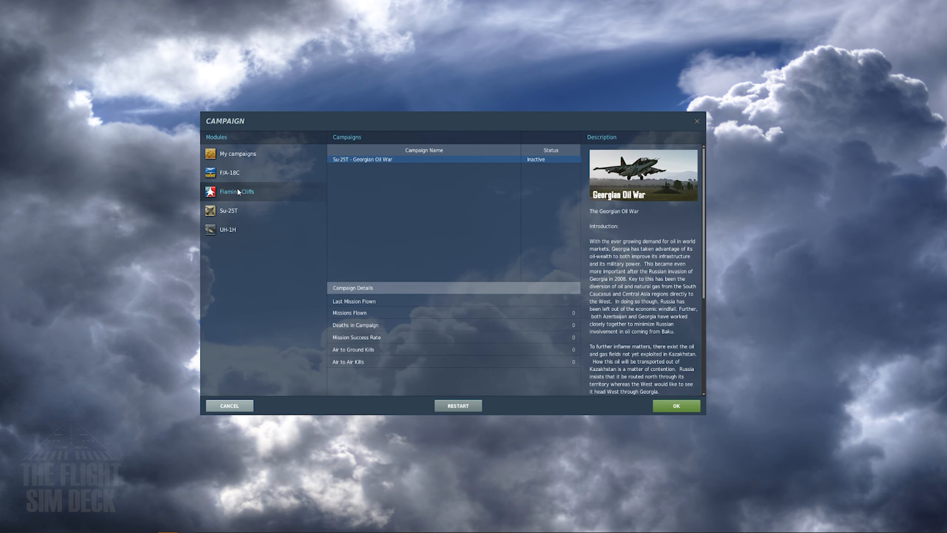
click(237, 191)
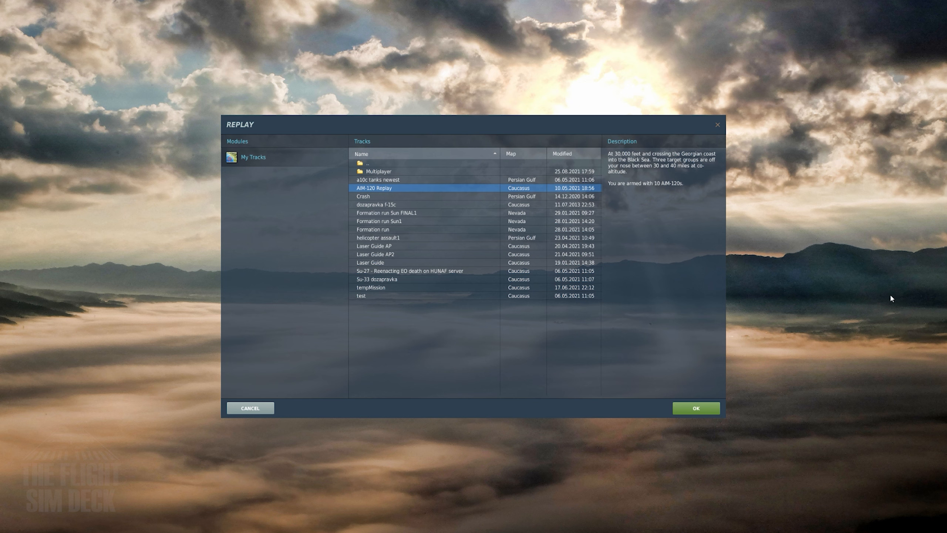
click(696, 408)
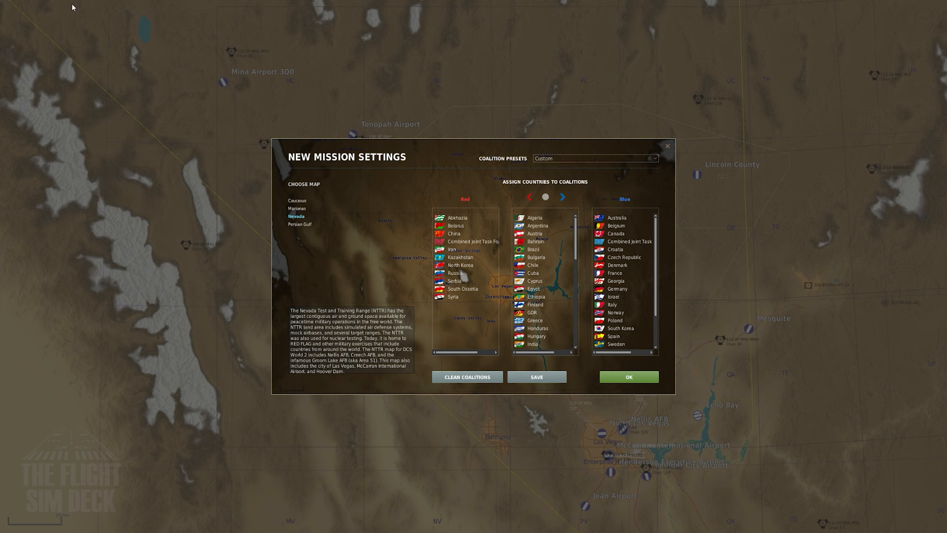
mouse_move(672, 217)
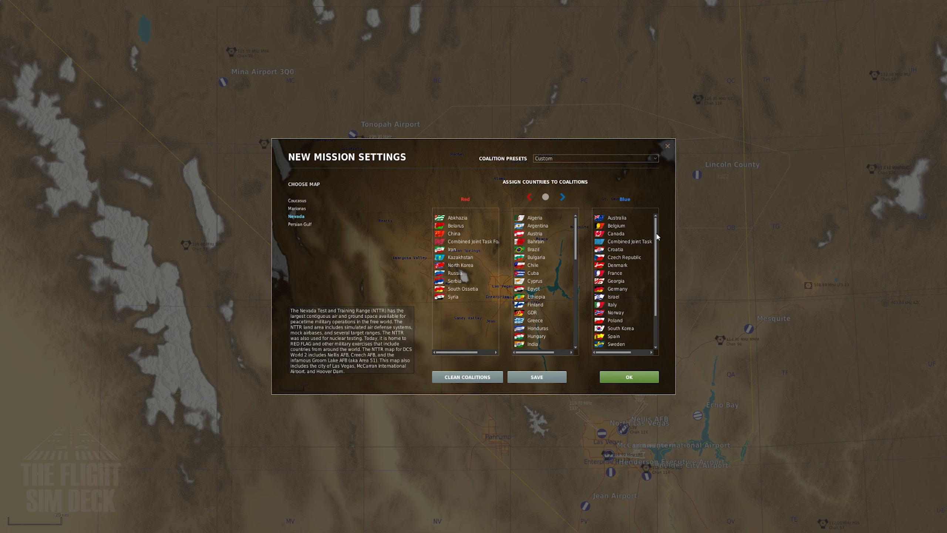
- Add USA to the Blue coalition in the new-mission country settings
scroll(down, 3)
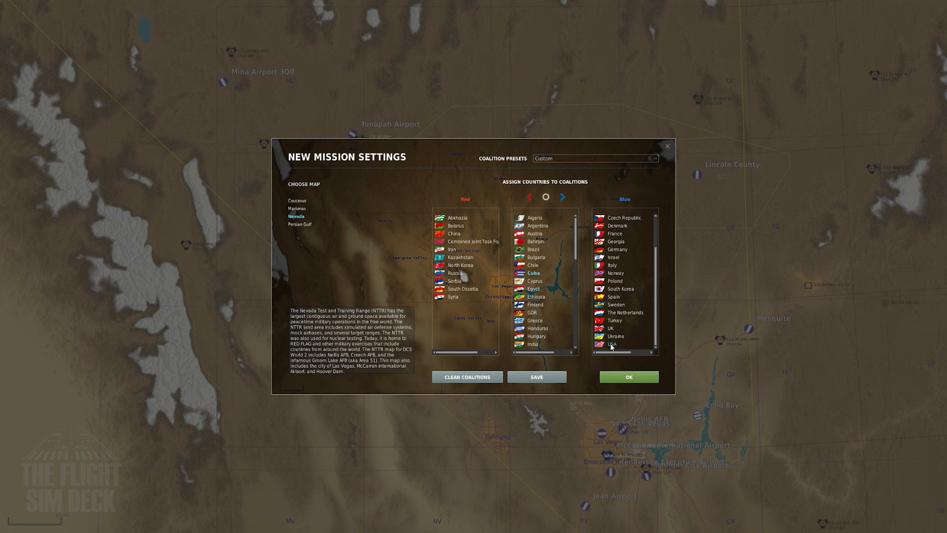
click(628, 376)
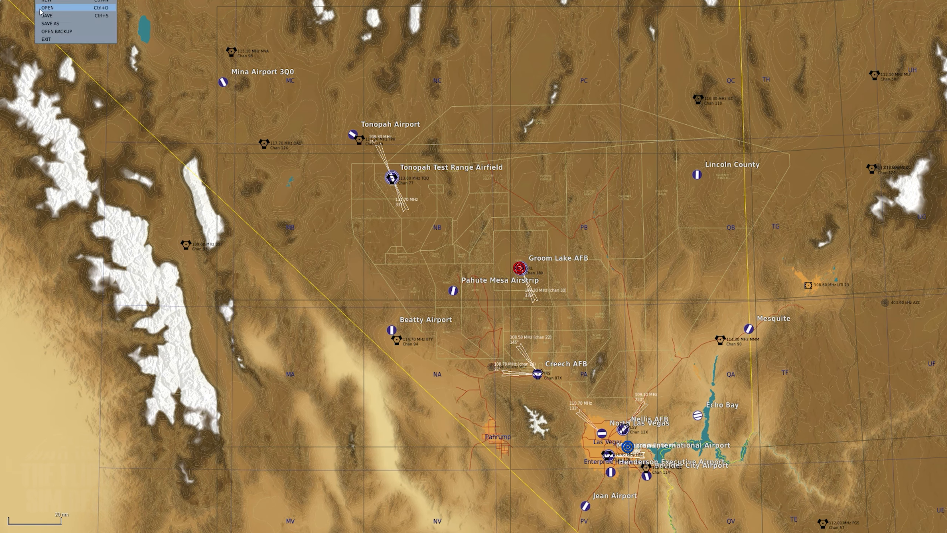
- Bring up the Open Mission browser from the FILE menu to load an existing mission
click(51, 7)
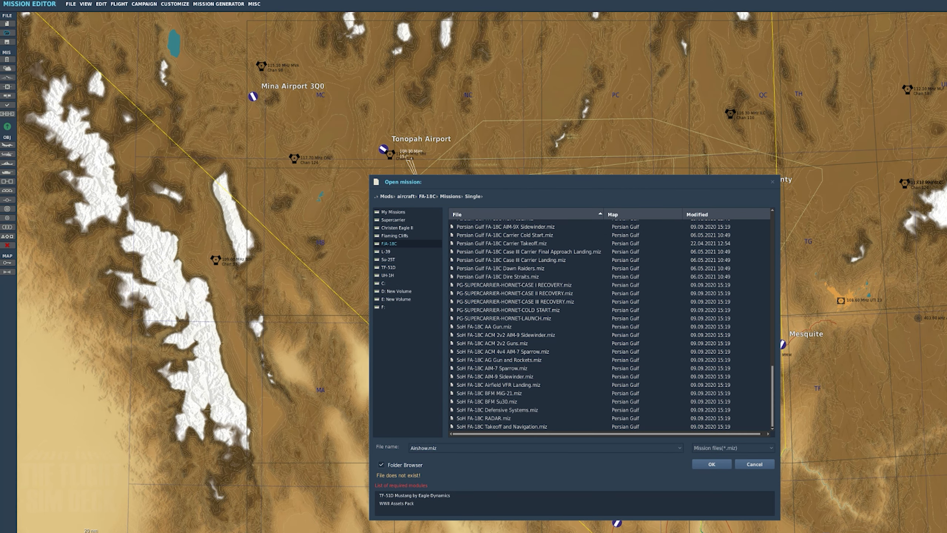
mouse_move(520, 476)
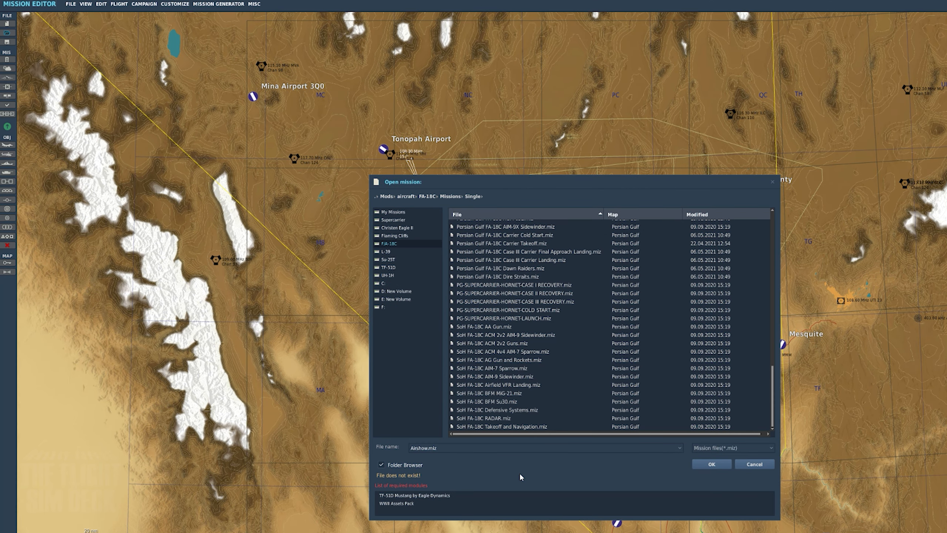
mouse_move(503, 456)
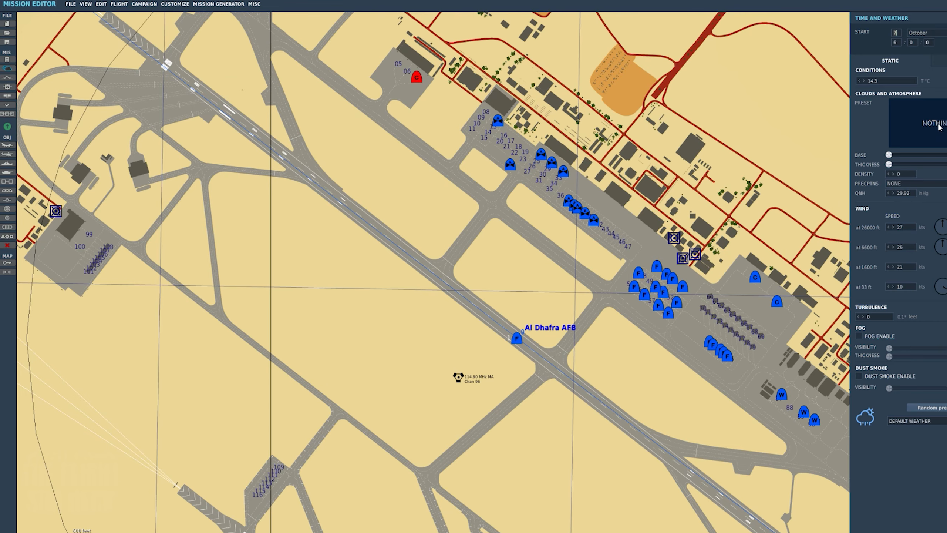
- Start a ground vehicle group west of the Al Dhafra runway, keeping Russia as its country
click(914, 126)
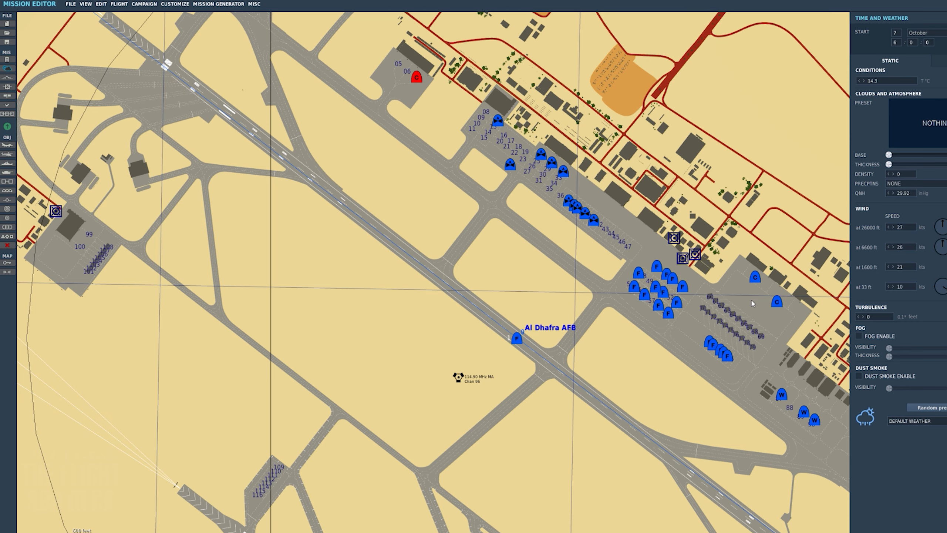
mouse_move(642, 352)
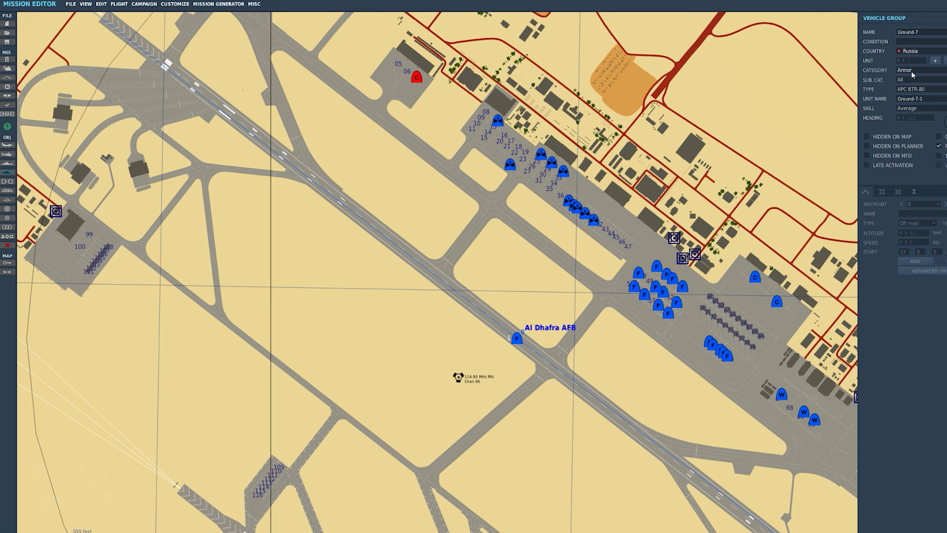
mouse_move(849, 126)
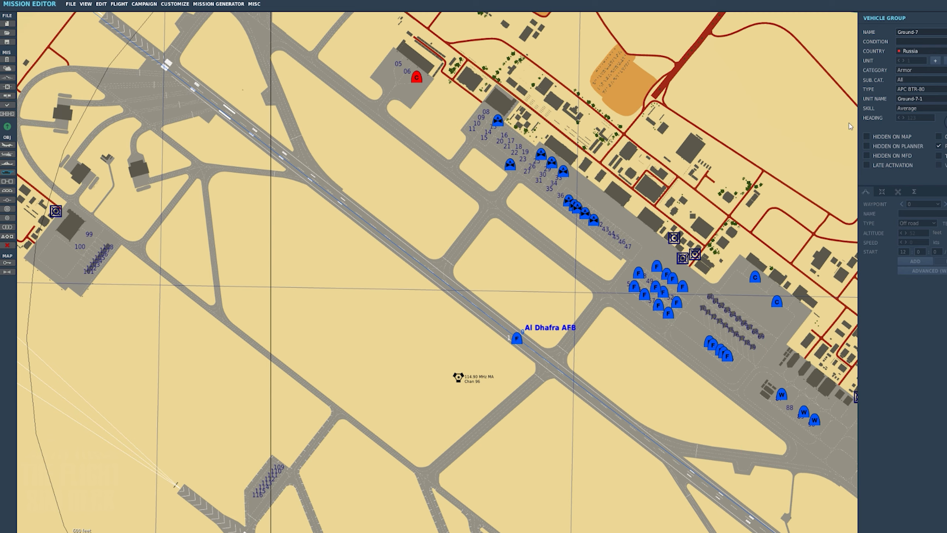
mouse_move(255, 249)
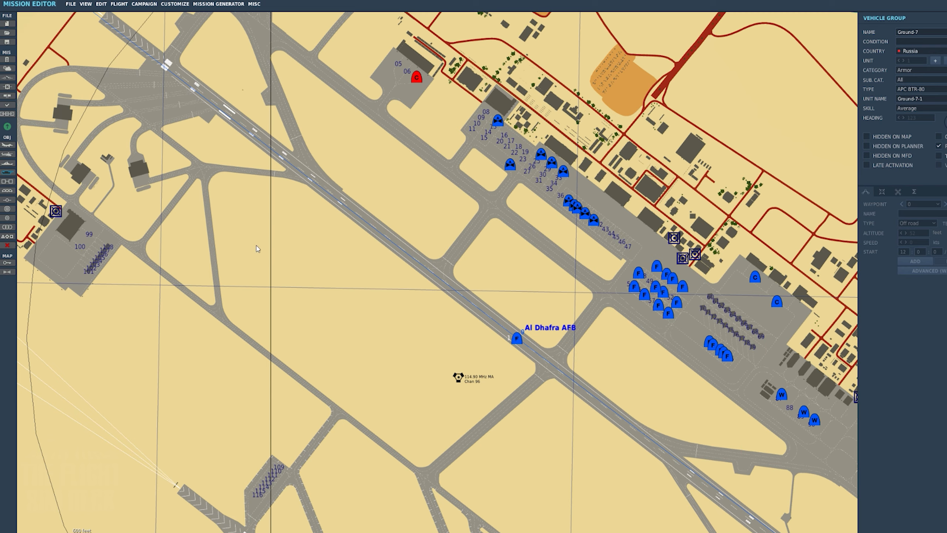
click(922, 50)
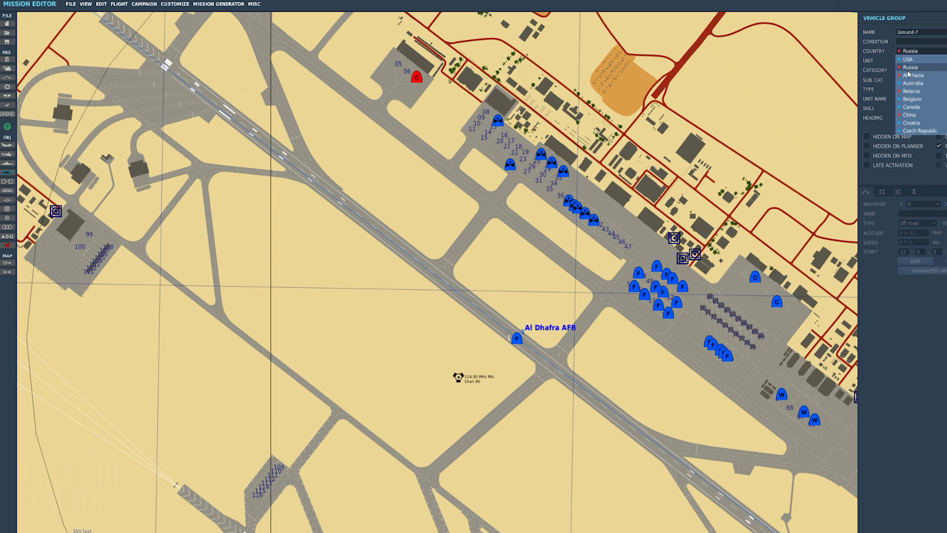
click(907, 66)
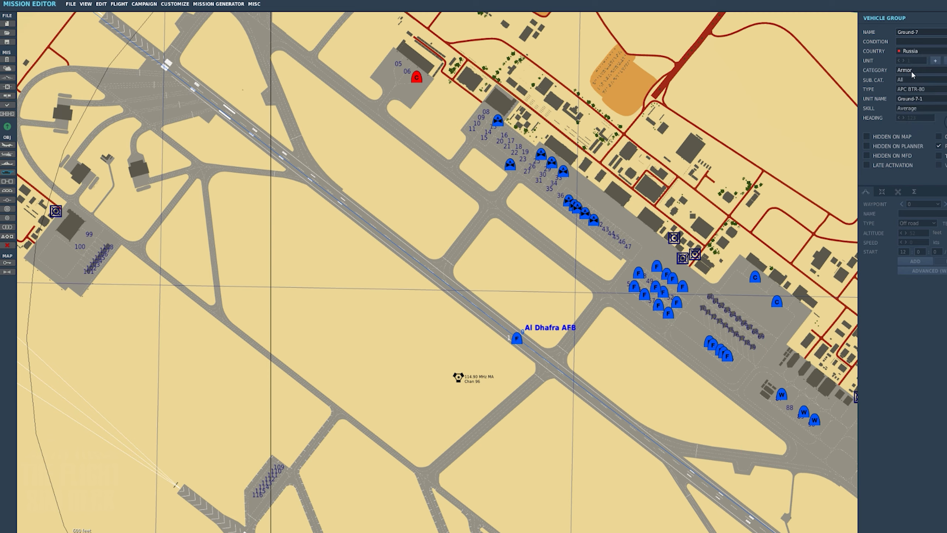
mouse_move(886, 107)
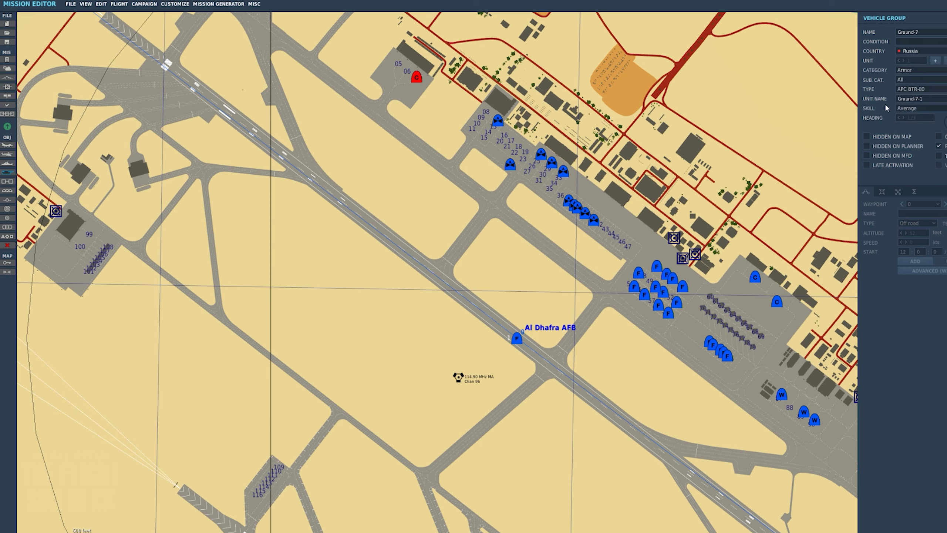
mouse_move(255, 249)
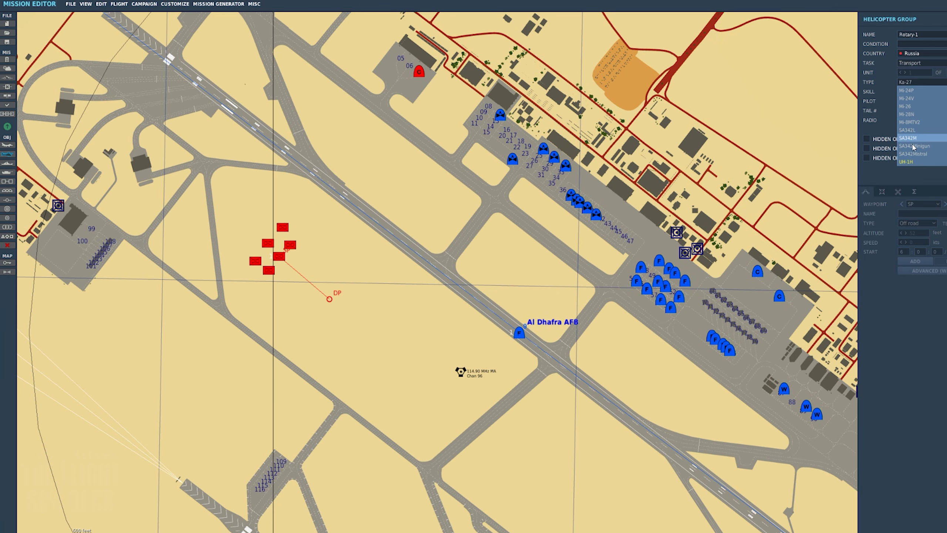
- Make the helicopter a UH-1H and arm it with the M134 Minigun*2, XM158*2 loadout
click(907, 169)
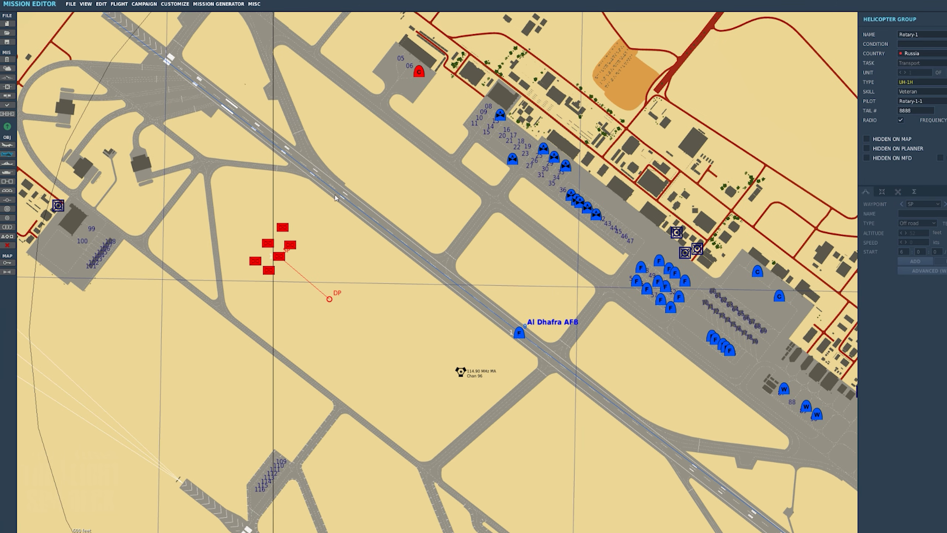
mouse_move(257, 236)
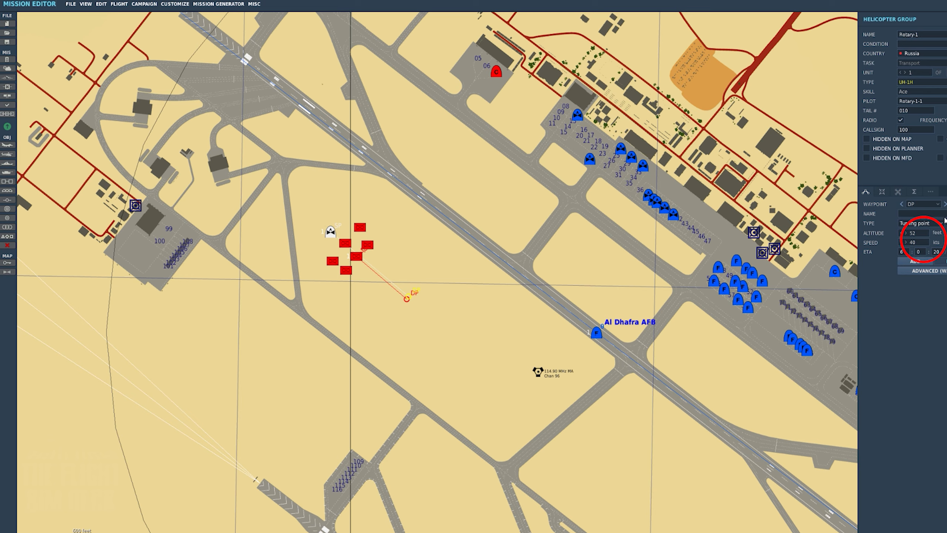
mouse_move(906, 219)
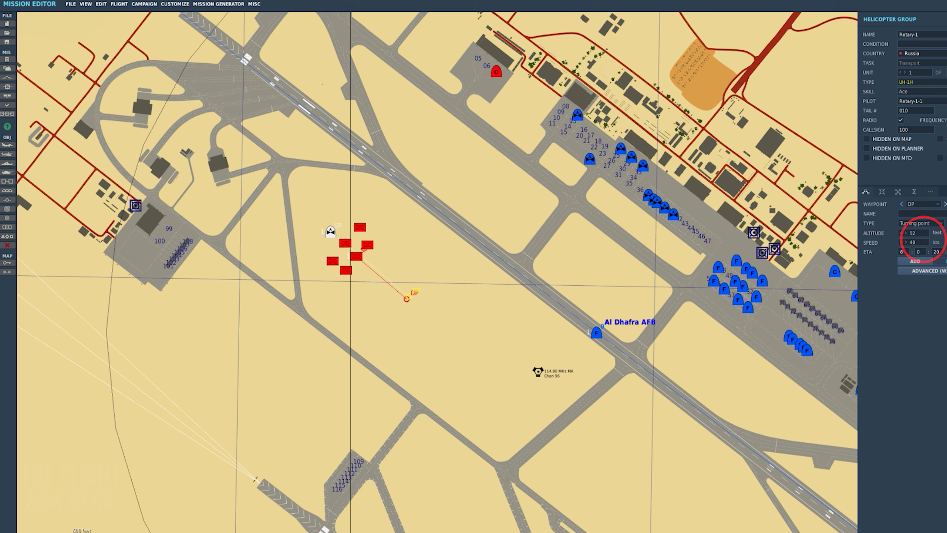
click(881, 191)
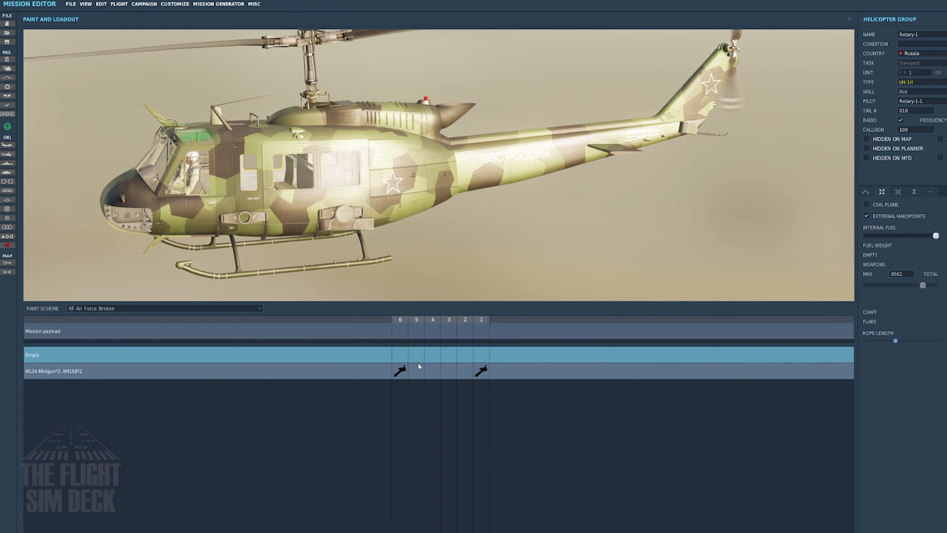
click(50, 371)
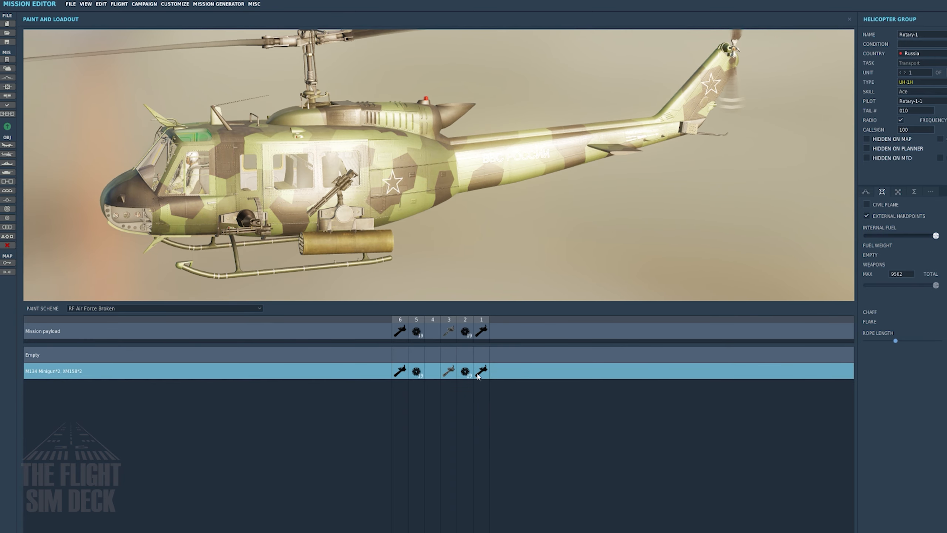
right_click(481, 376)
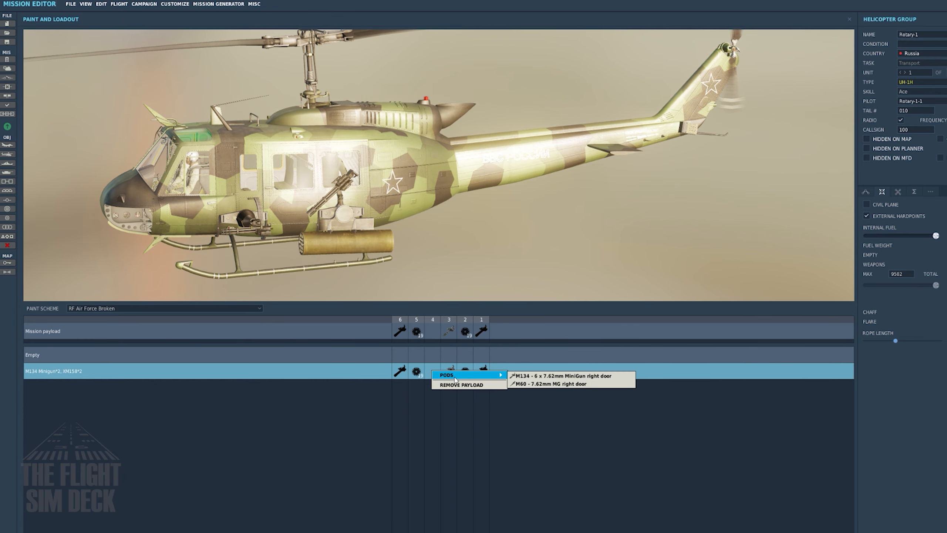
click(563, 375)
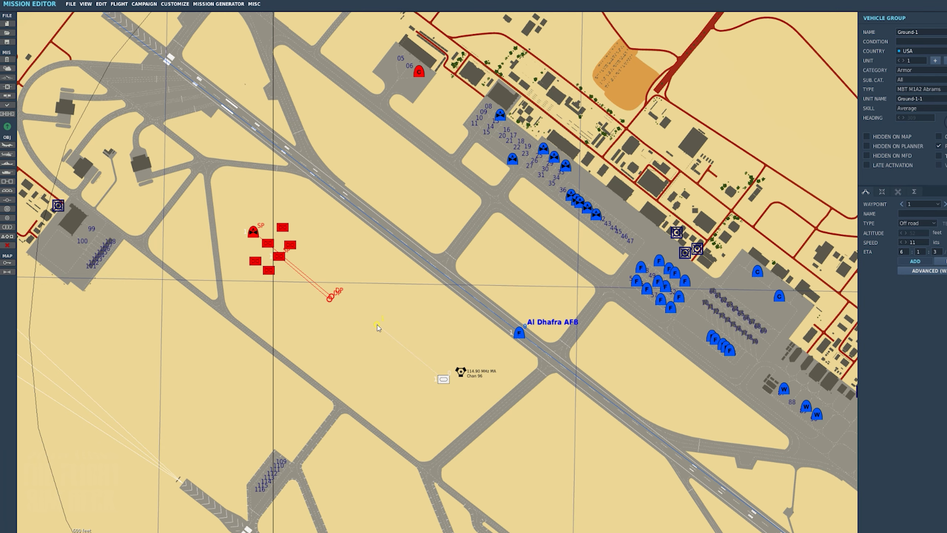
- Add another M1A2 Abrams to Ground-1 and select one of the tanks near the beacon
click(442, 379)
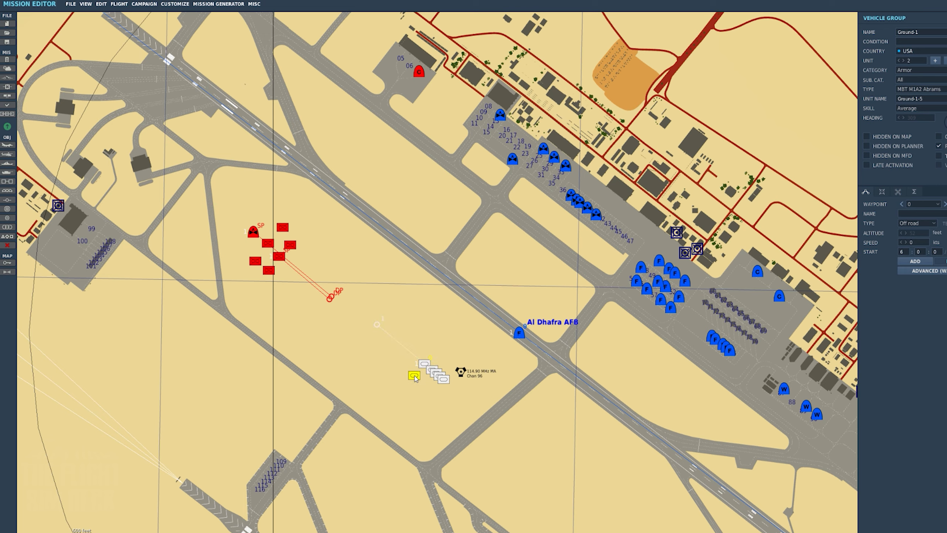
click(412, 377)
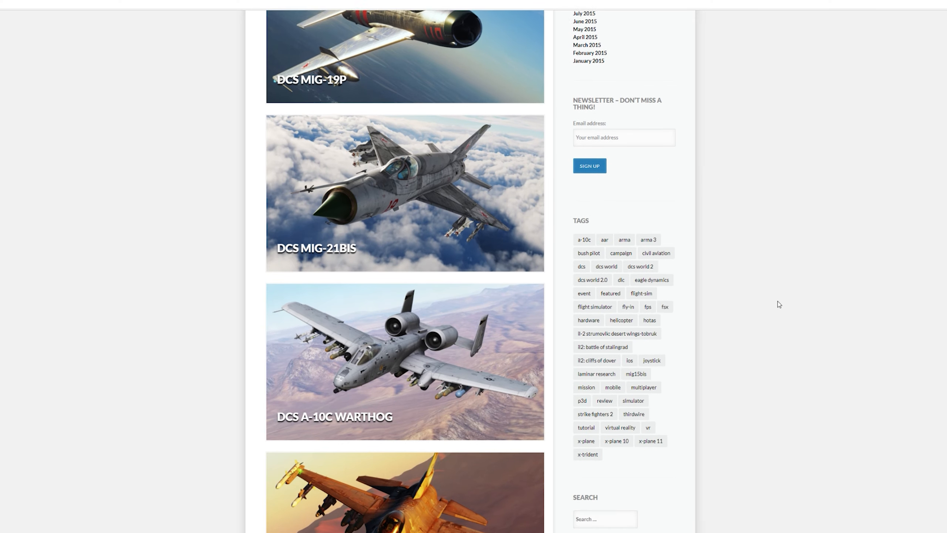
- Scroll the DCS modules page down past the Hornet and Tomcat entries
scroll(down, 3)
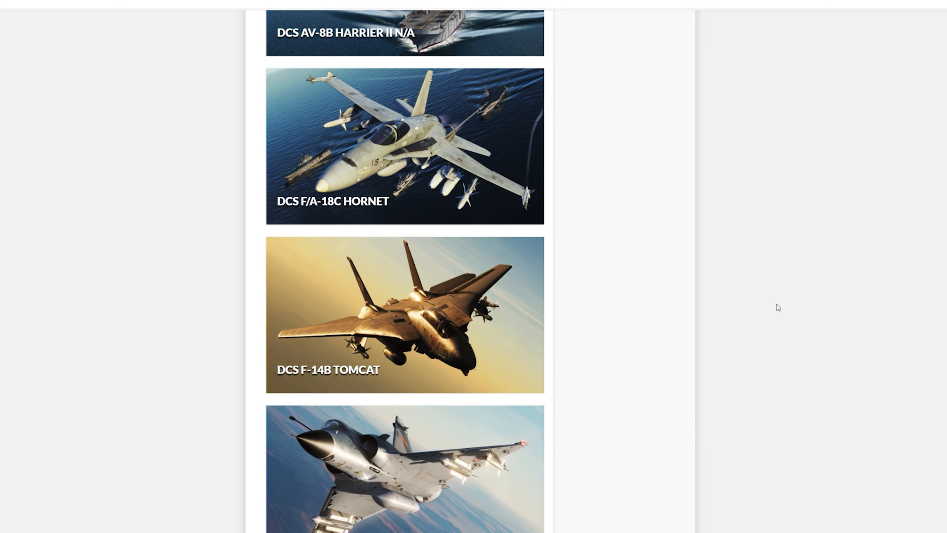
scroll(down, 3)
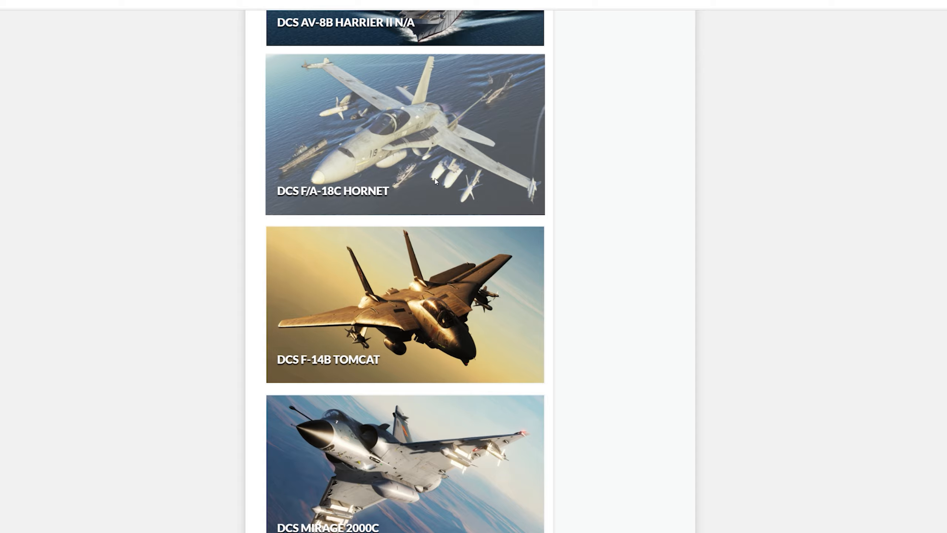